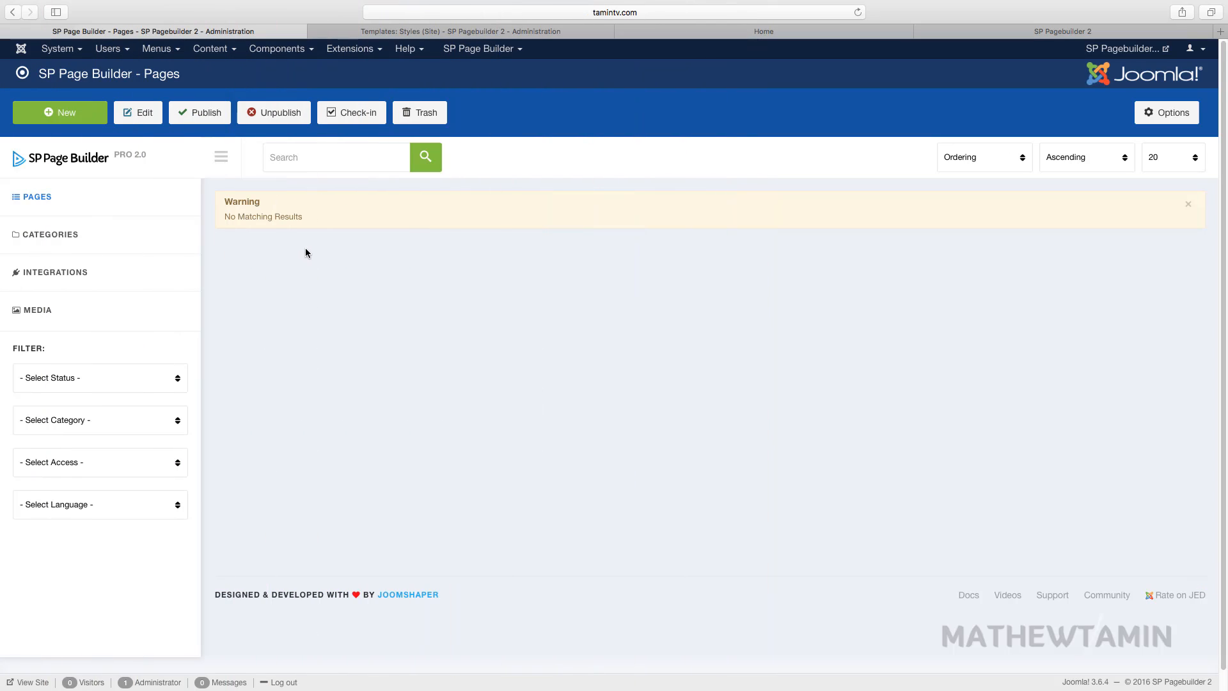
{"action": "mouse_move", "coordinate": [329, 280]}
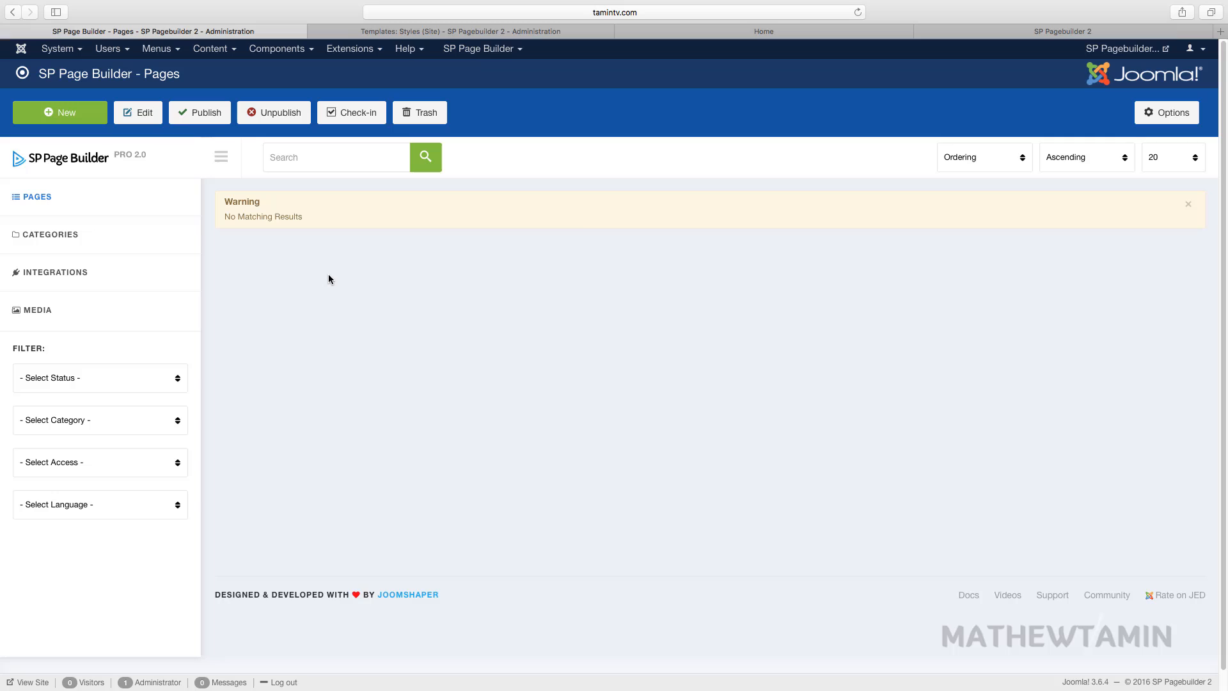
{"action": "mouse_move", "coordinate": [721, 42]}
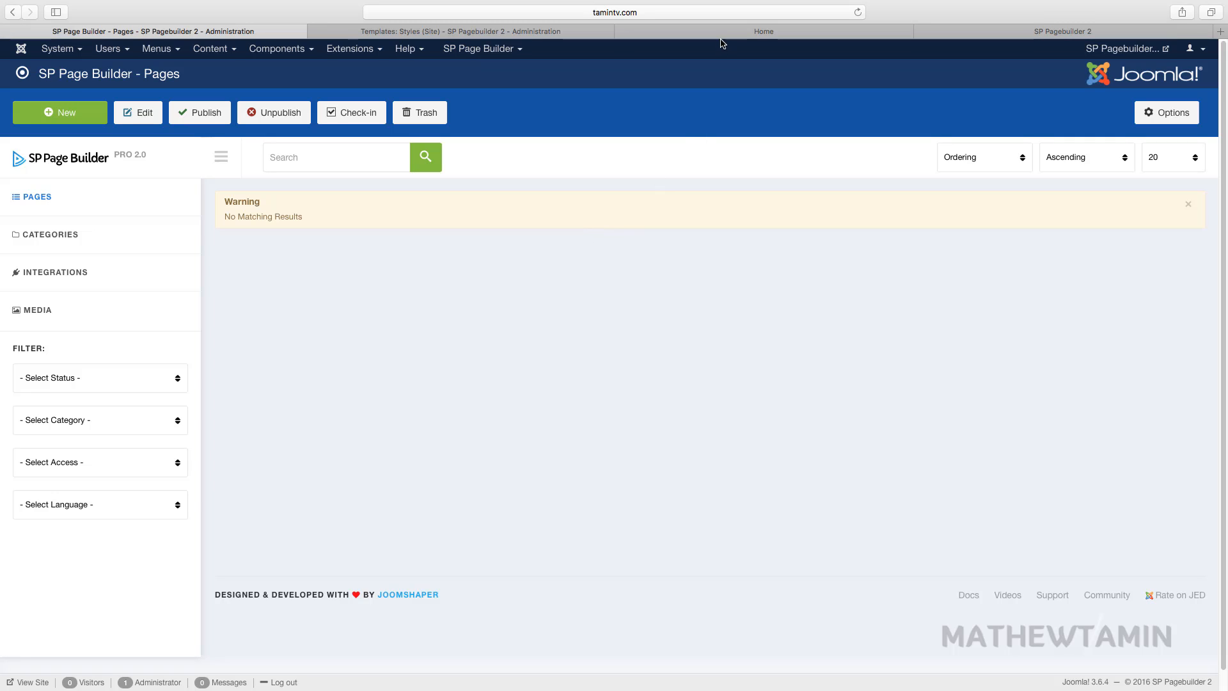
View the site's front-end Home page, which shows only a title and footer
{"action": "left_click", "coordinate": [761, 32]}
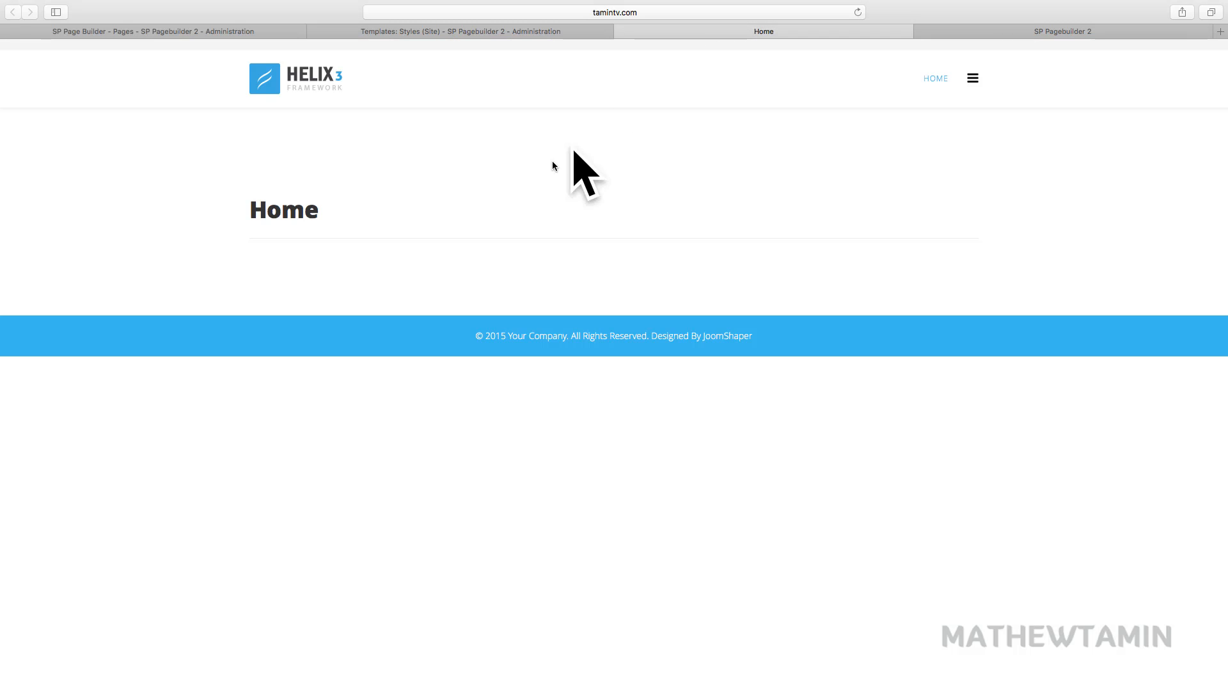
{"action": "mouse_move", "coordinate": [195, 71]}
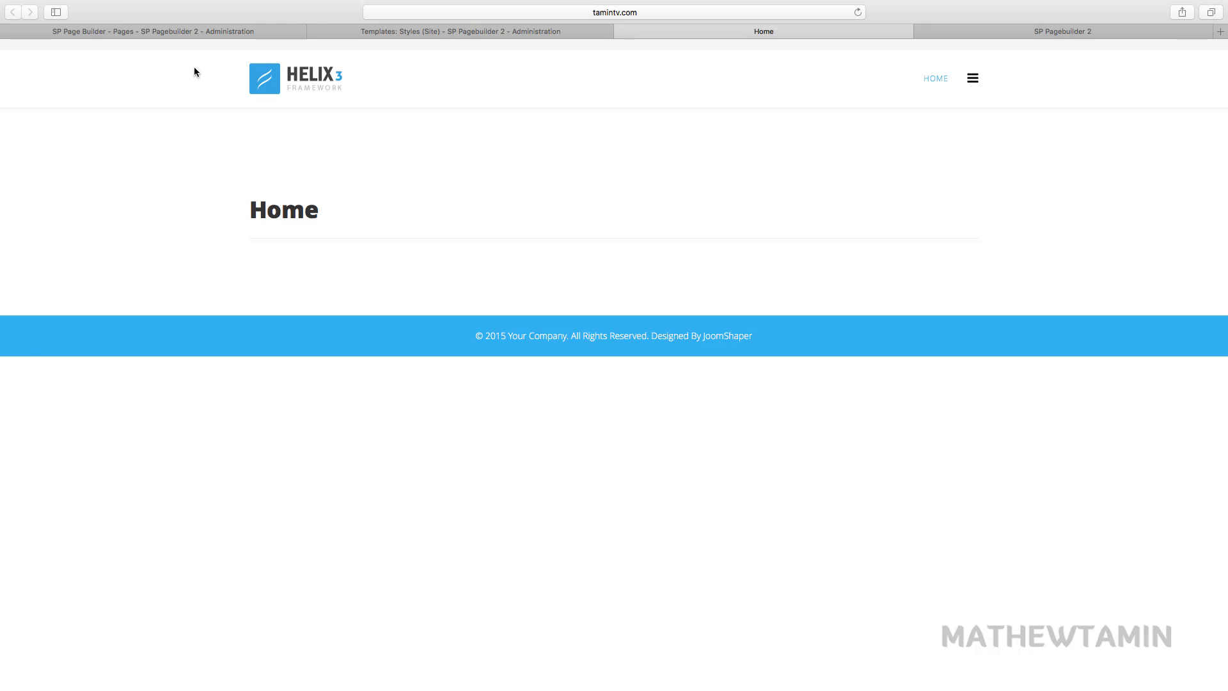
Open the Main Menu's Home item, currently Featured Articles, in the admin editor
{"action": "left_click", "coordinate": [154, 32]}
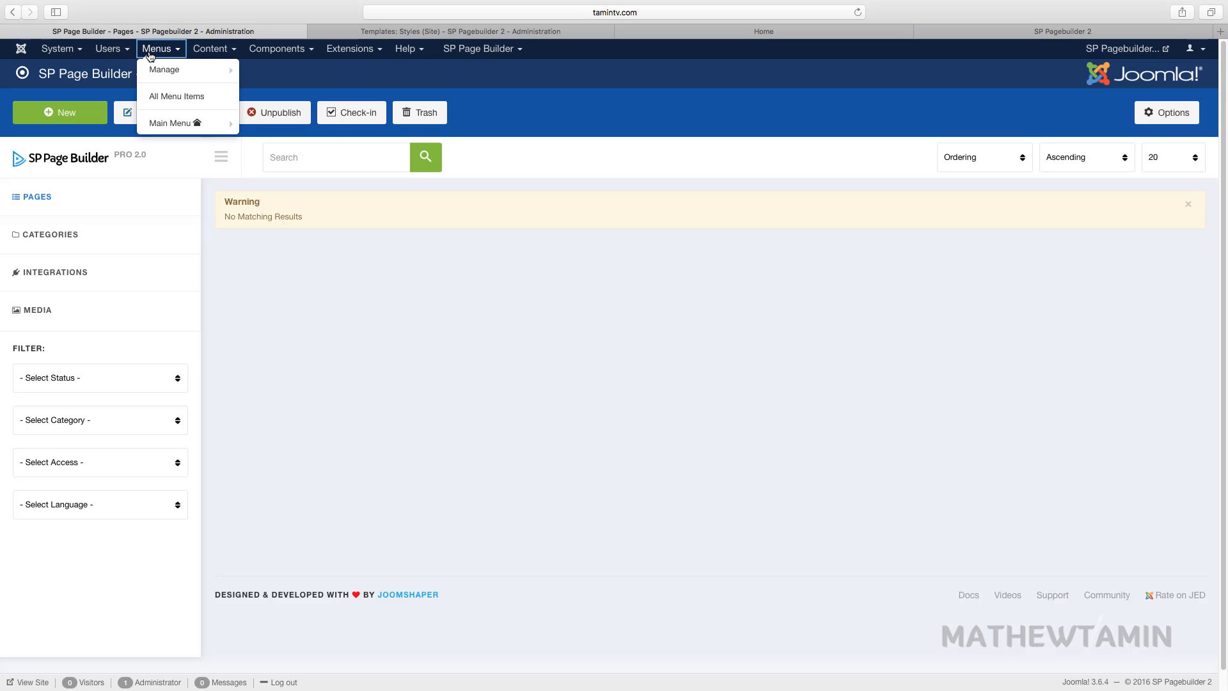
{"action": "left_click", "coordinate": [171, 122]}
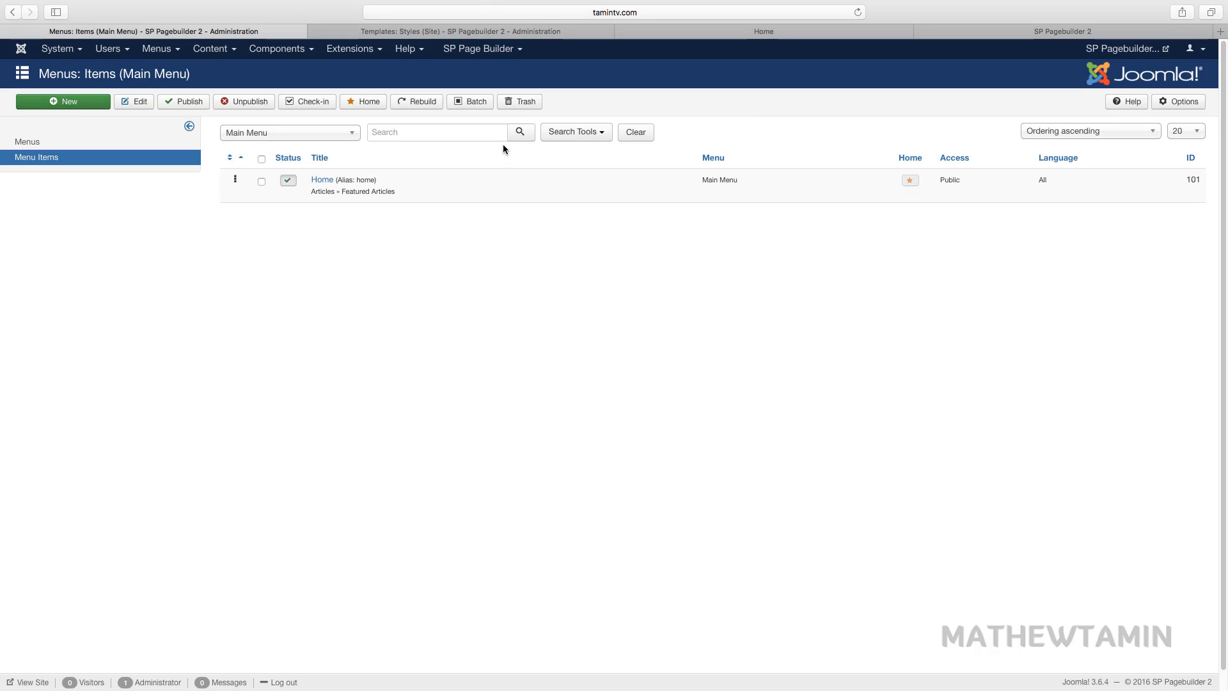
{"action": "mouse_move", "coordinate": [321, 181]}
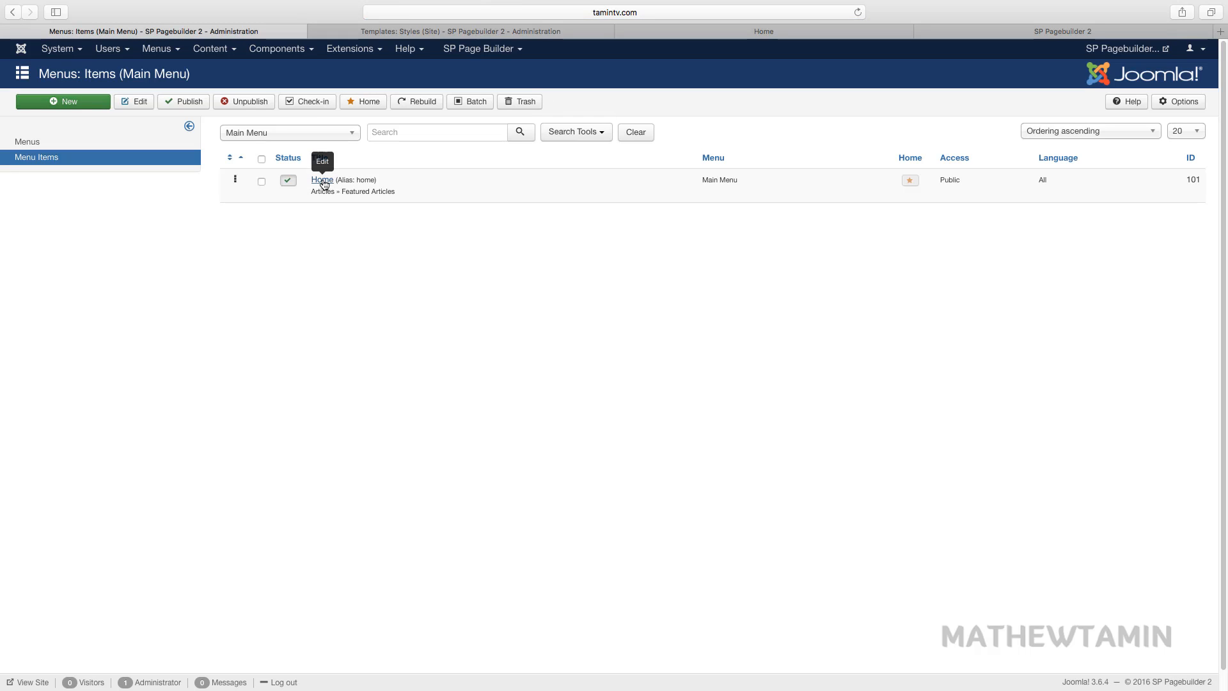
{"action": "mouse_move", "coordinate": [311, 206]}
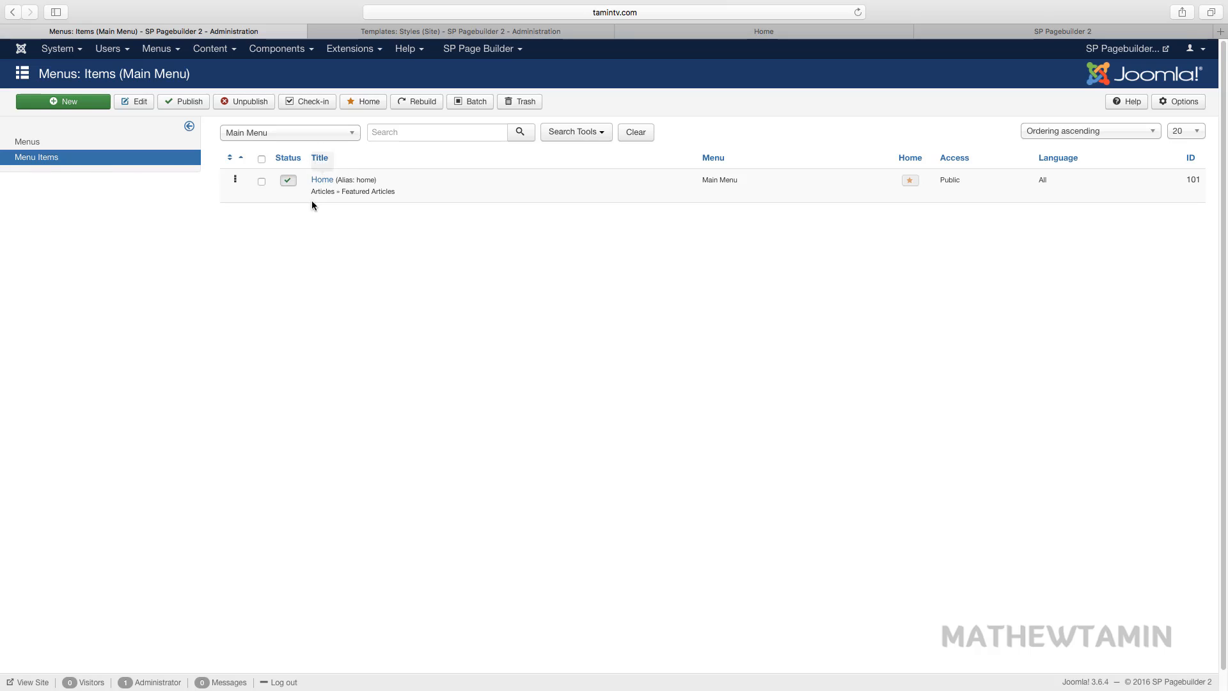
{"action": "mouse_move", "coordinate": [322, 181]}
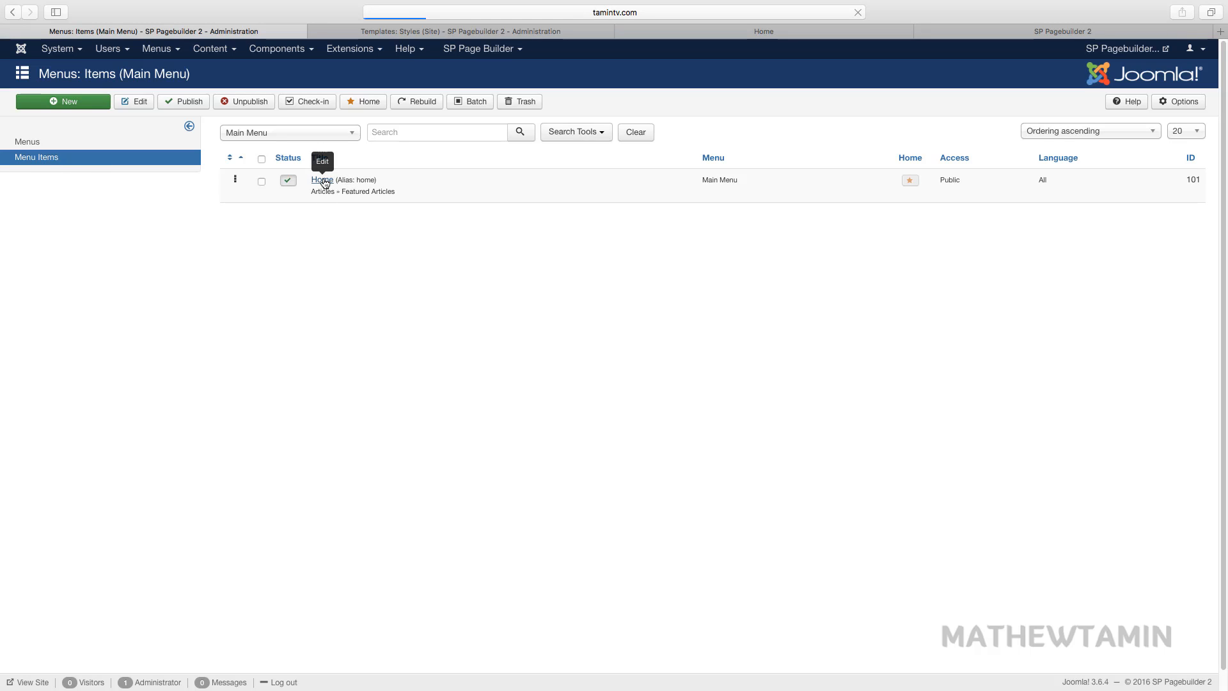
{"action": "left_click", "coordinate": [322, 181]}
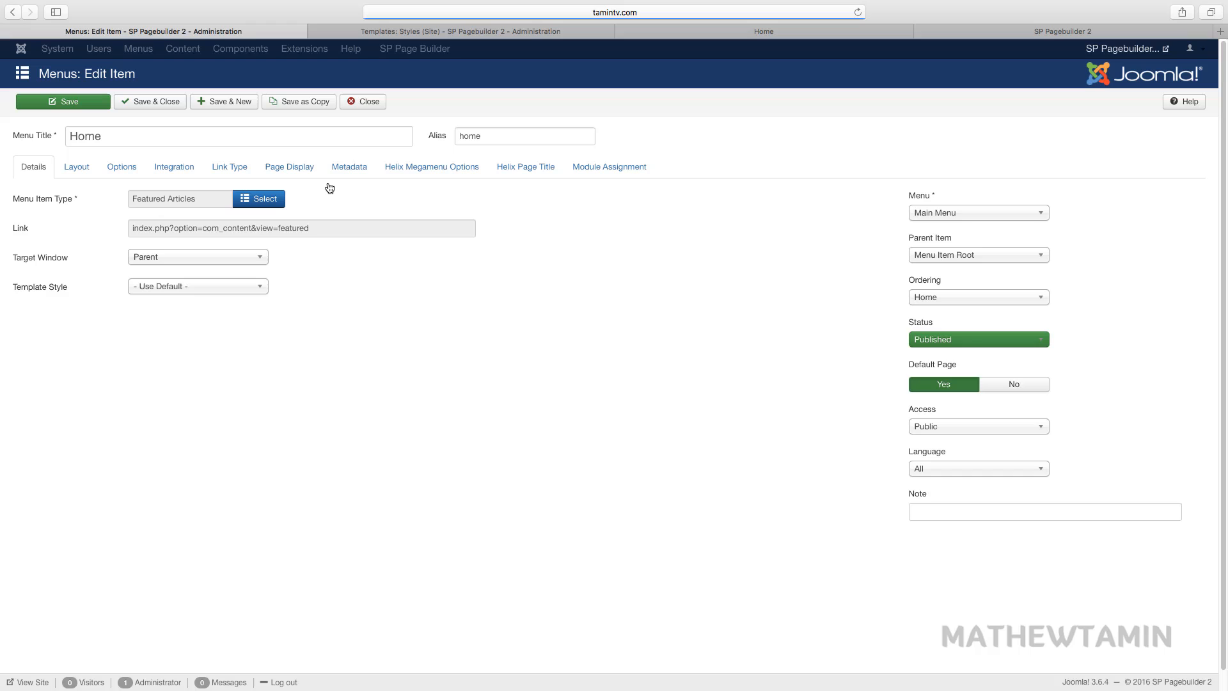
{"action": "mouse_move", "coordinate": [326, 206]}
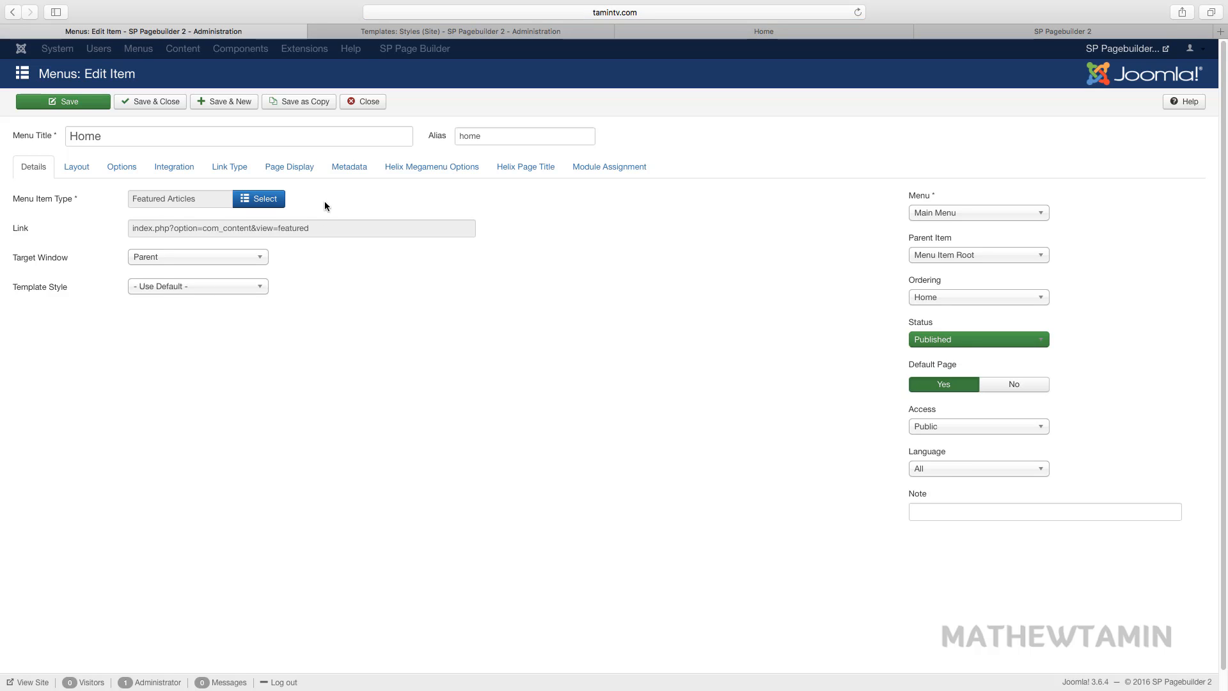
{"action": "mouse_move", "coordinate": [255, 249]}
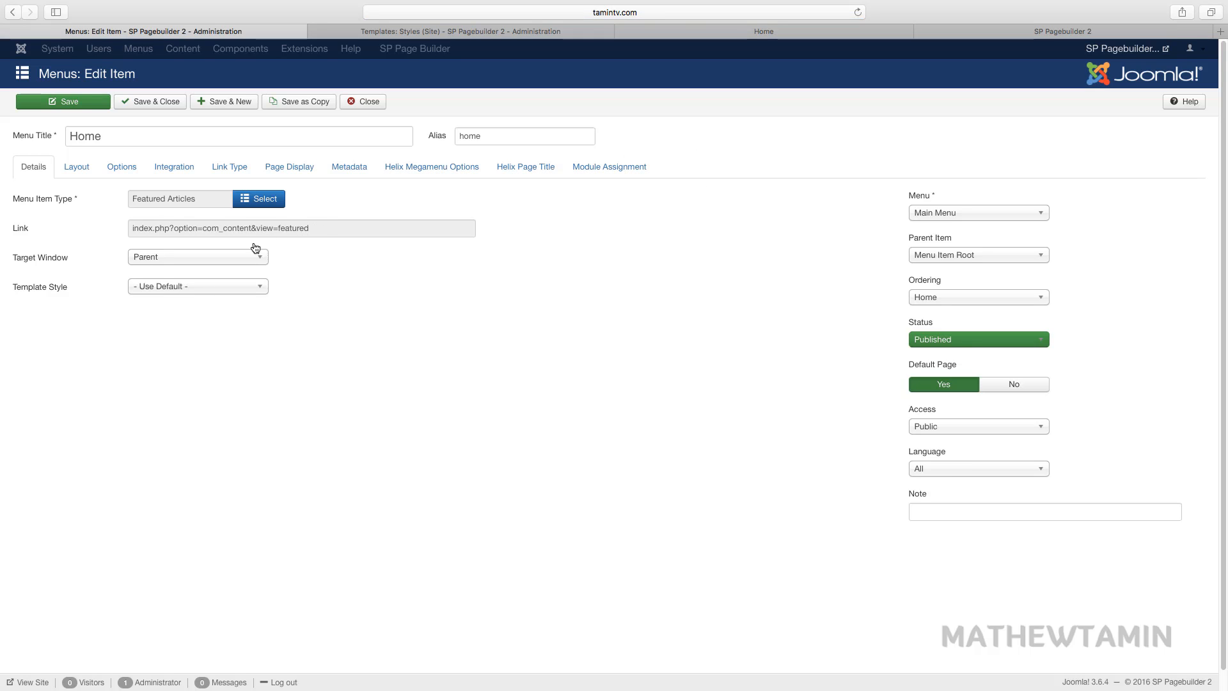
Change the Home item's type to Users > Login Form and save and close
{"action": "left_click", "coordinate": [259, 198]}
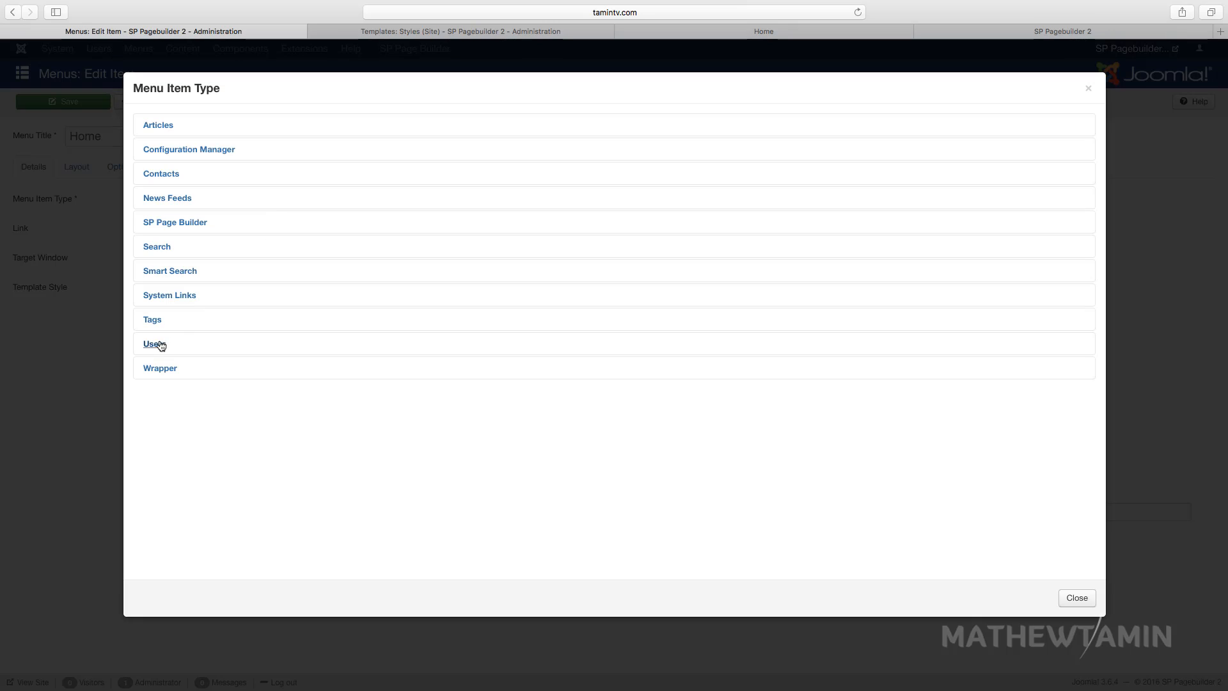
{"action": "left_click", "coordinate": [169, 295]}
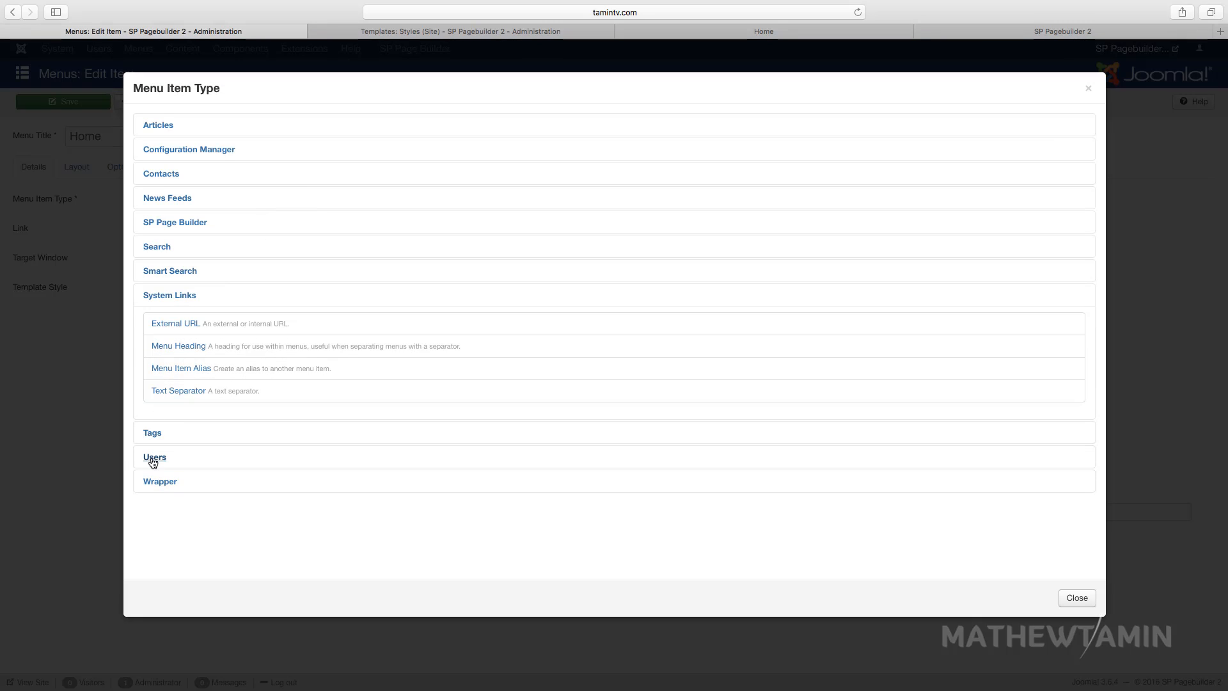
{"action": "left_click", "coordinate": [155, 457]}
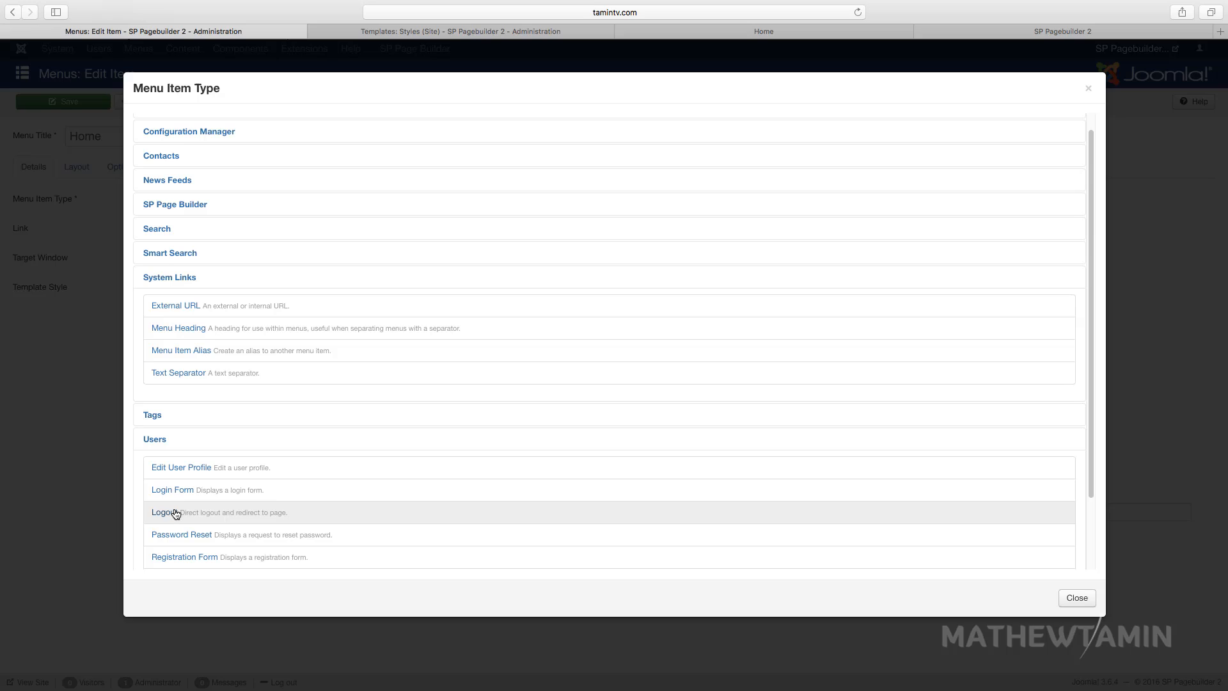
{"action": "mouse_move", "coordinate": [181, 489]}
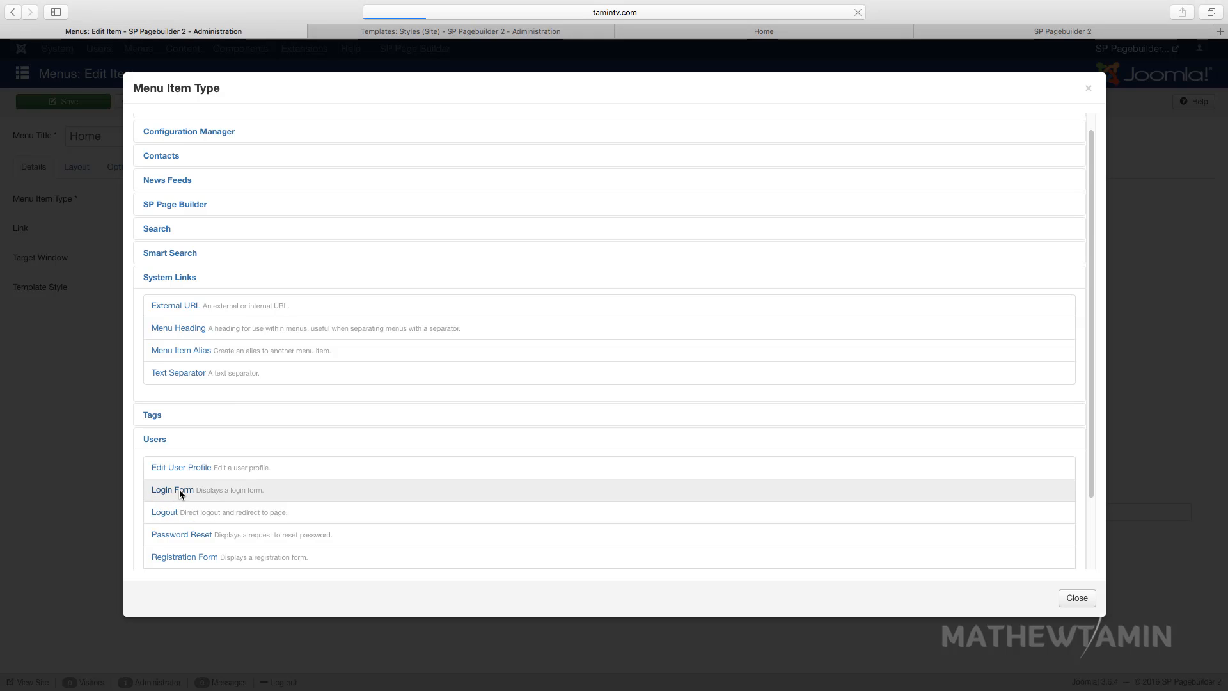
{"action": "left_click", "coordinate": [172, 489]}
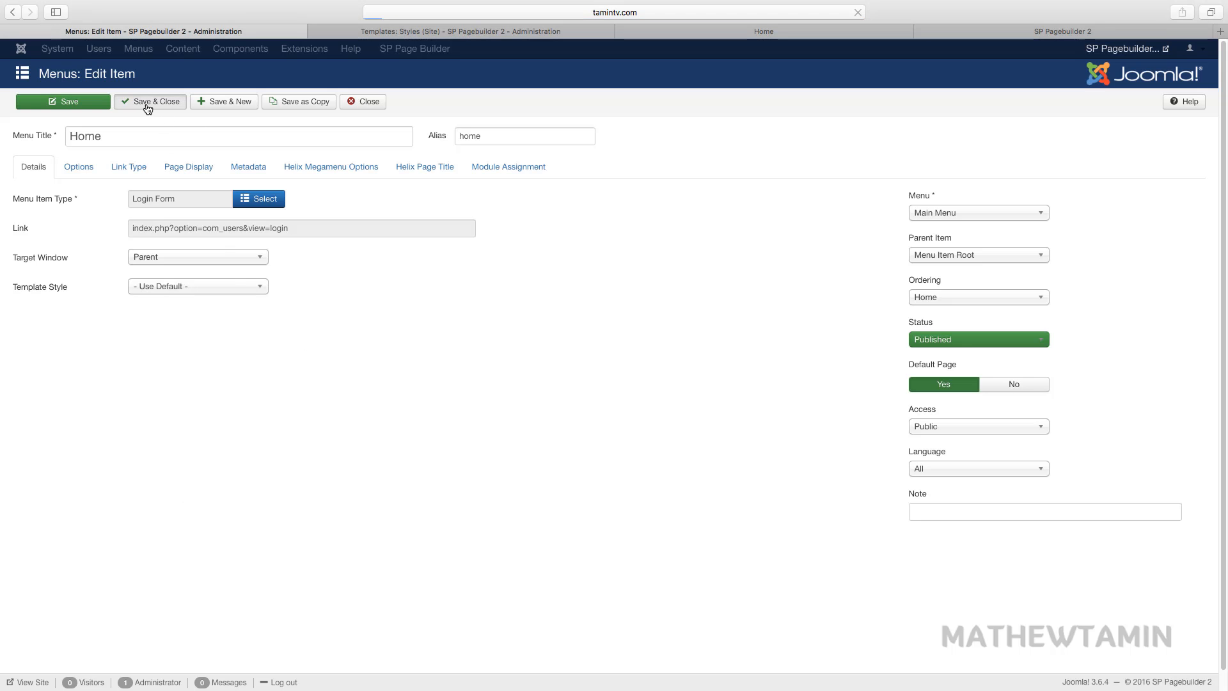
{"action": "left_click", "coordinate": [149, 101]}
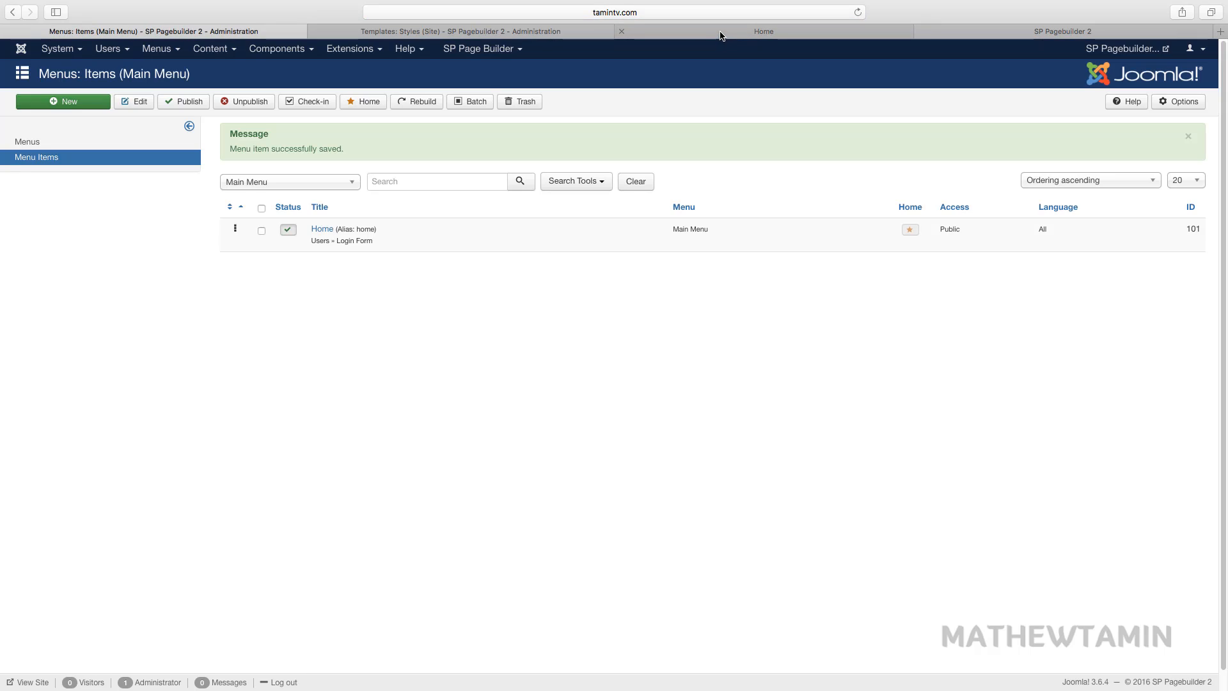
Create and save the SP Page Builder page 'Joomla module' containing an Accordion addon
{"action": "left_click", "coordinate": [478, 49]}
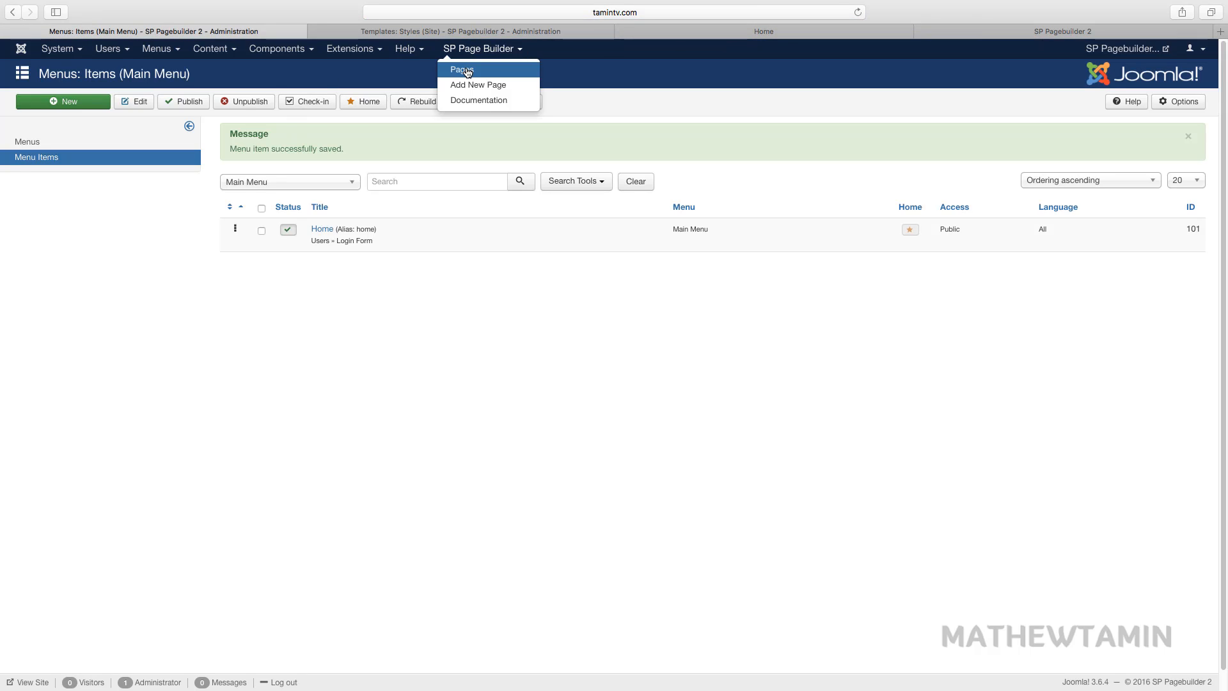
{"action": "left_click", "coordinate": [462, 69]}
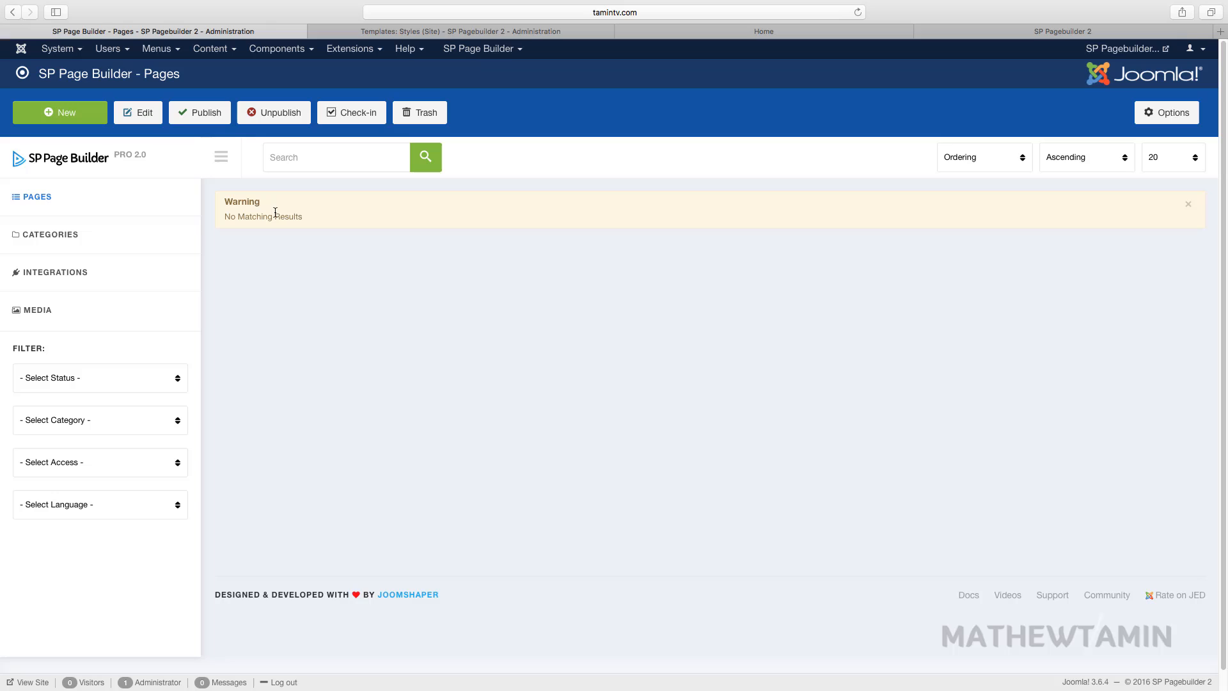
{"action": "left_click", "coordinate": [60, 112]}
{"action": "type", "text": "Joomla module"}
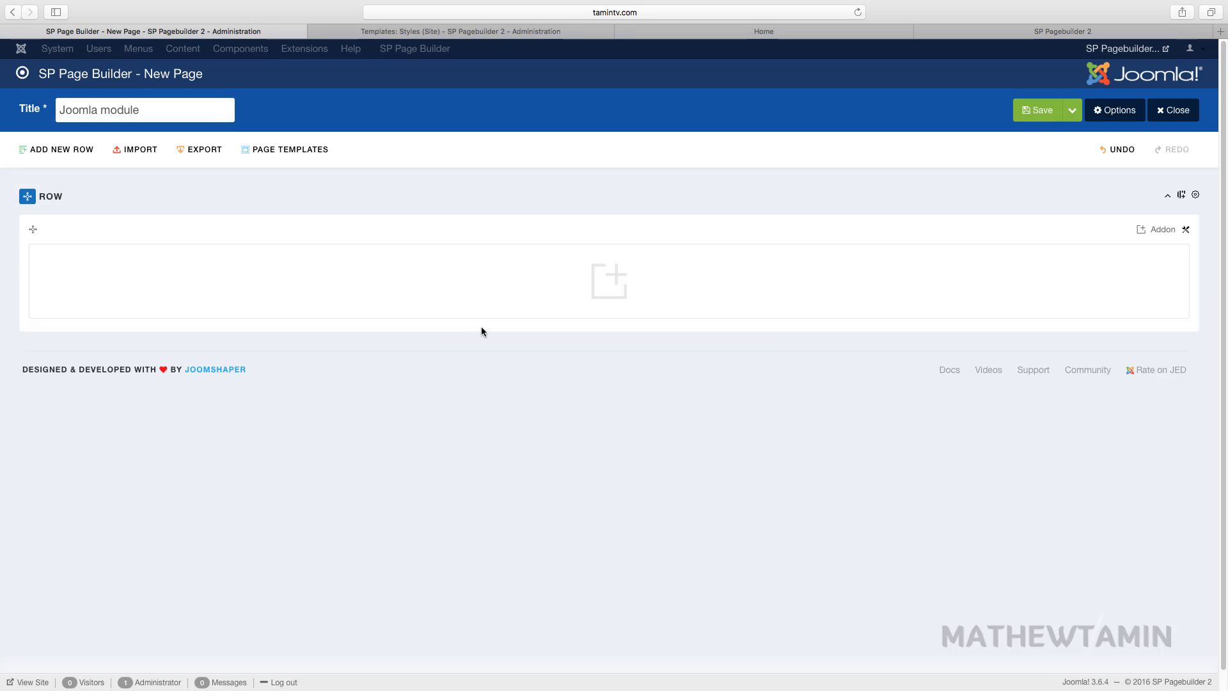
{"action": "left_click", "coordinate": [1160, 229]}
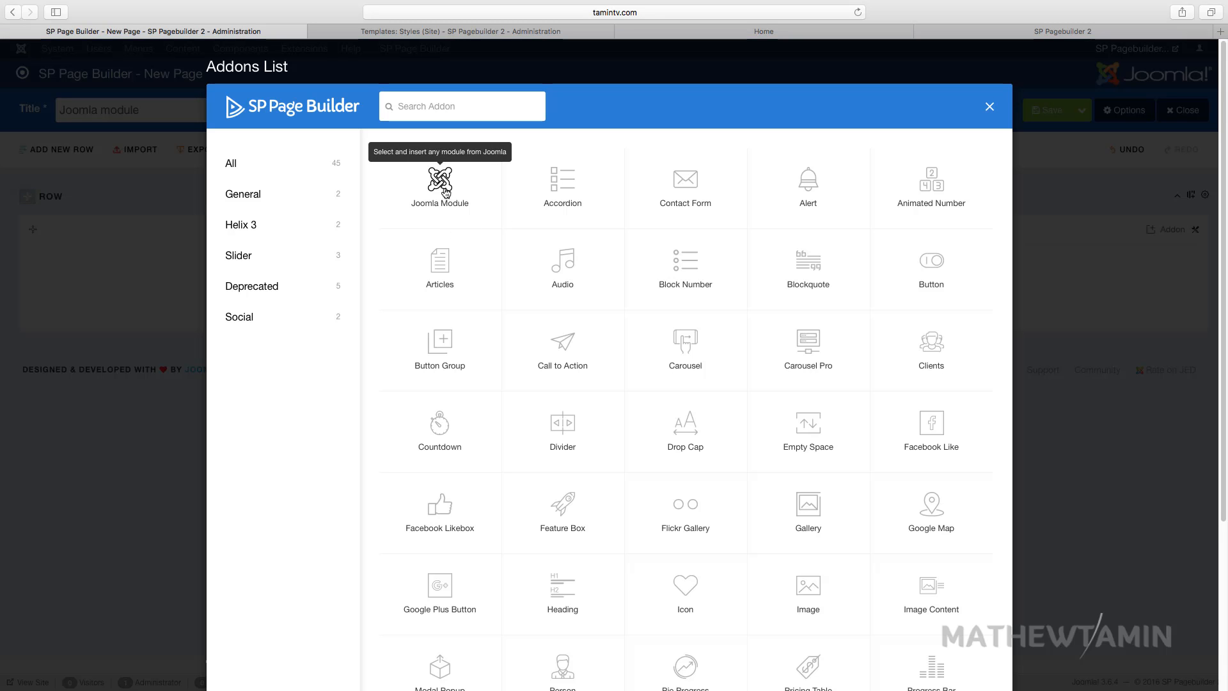
{"action": "left_click", "coordinate": [562, 188]}
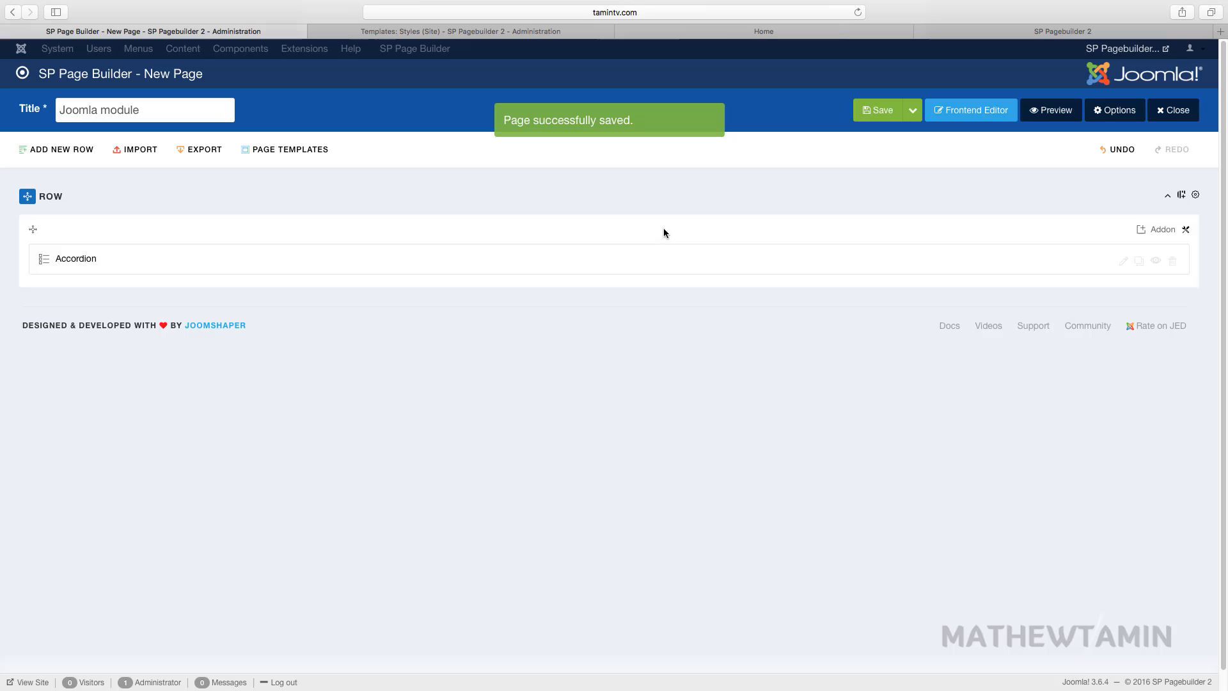
{"action": "left_click", "coordinate": [762, 31]}
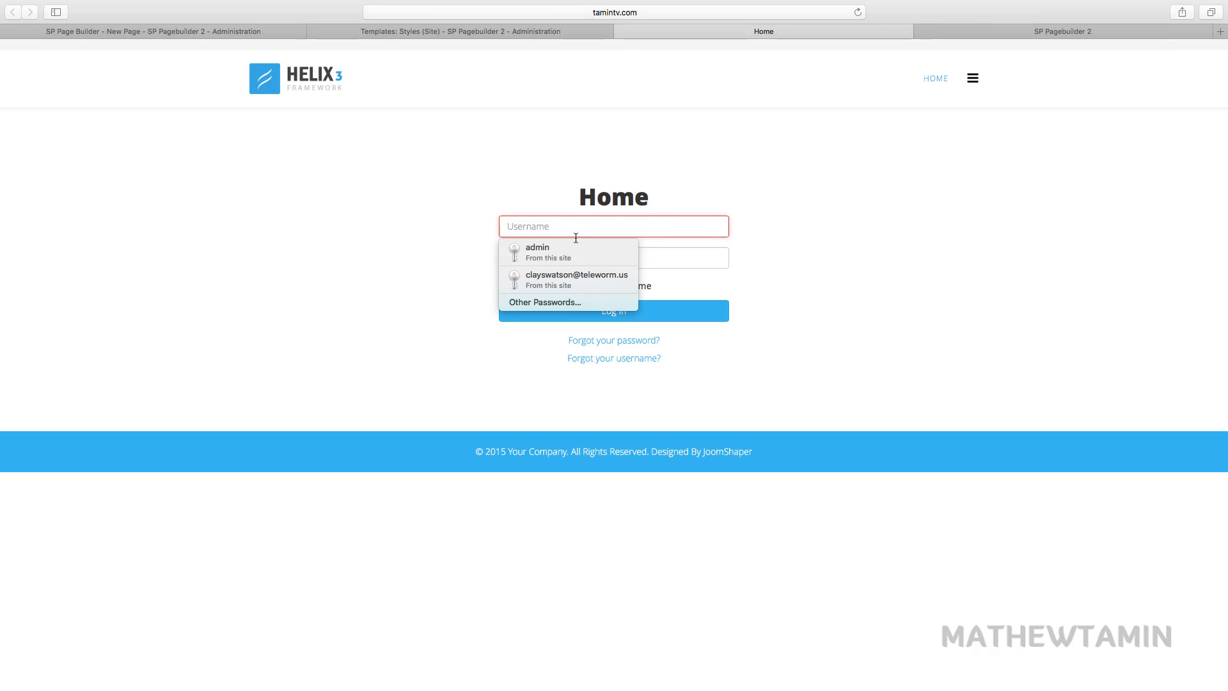
Log in on the front end with saved credentials and decline Safari's password prompt
{"action": "left_click", "coordinate": [537, 251]}
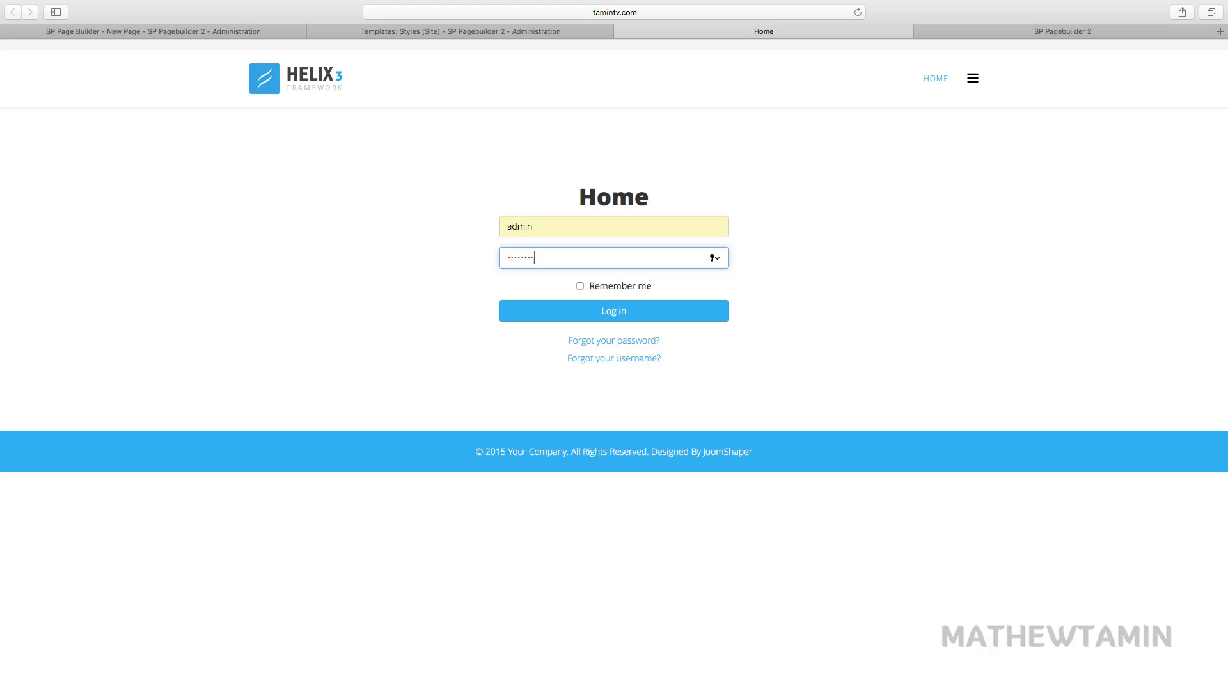
{"action": "left_click", "coordinate": [614, 311]}
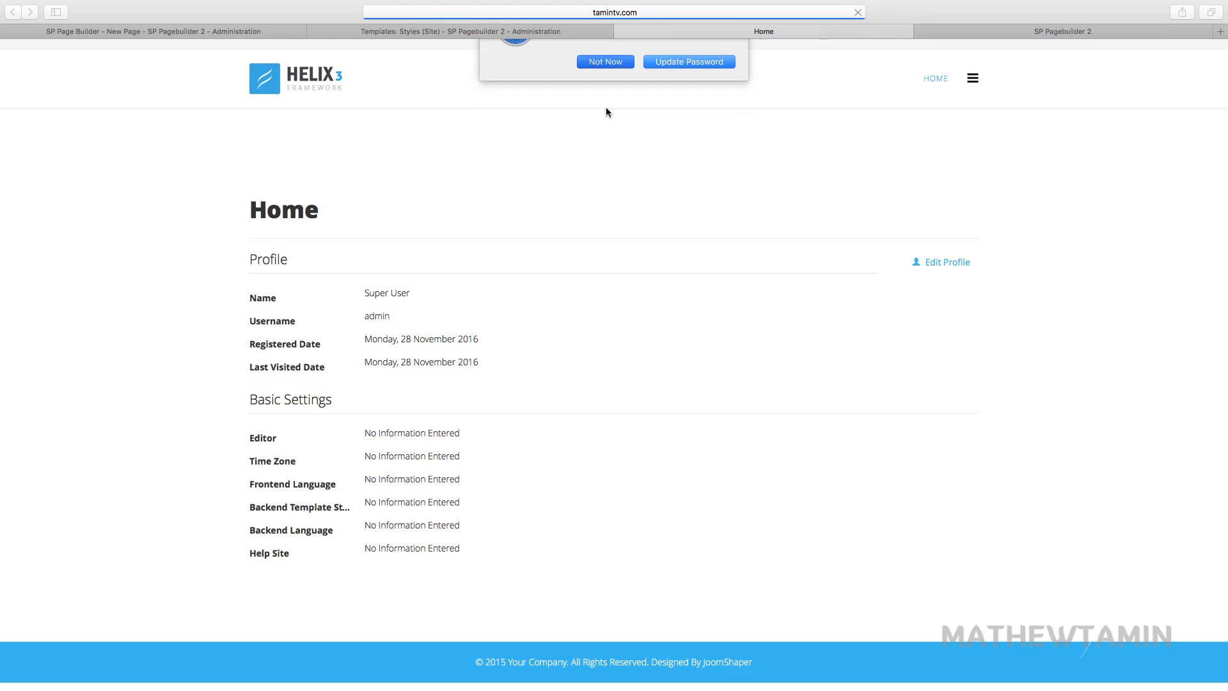
{"action": "left_click", "coordinate": [604, 62]}
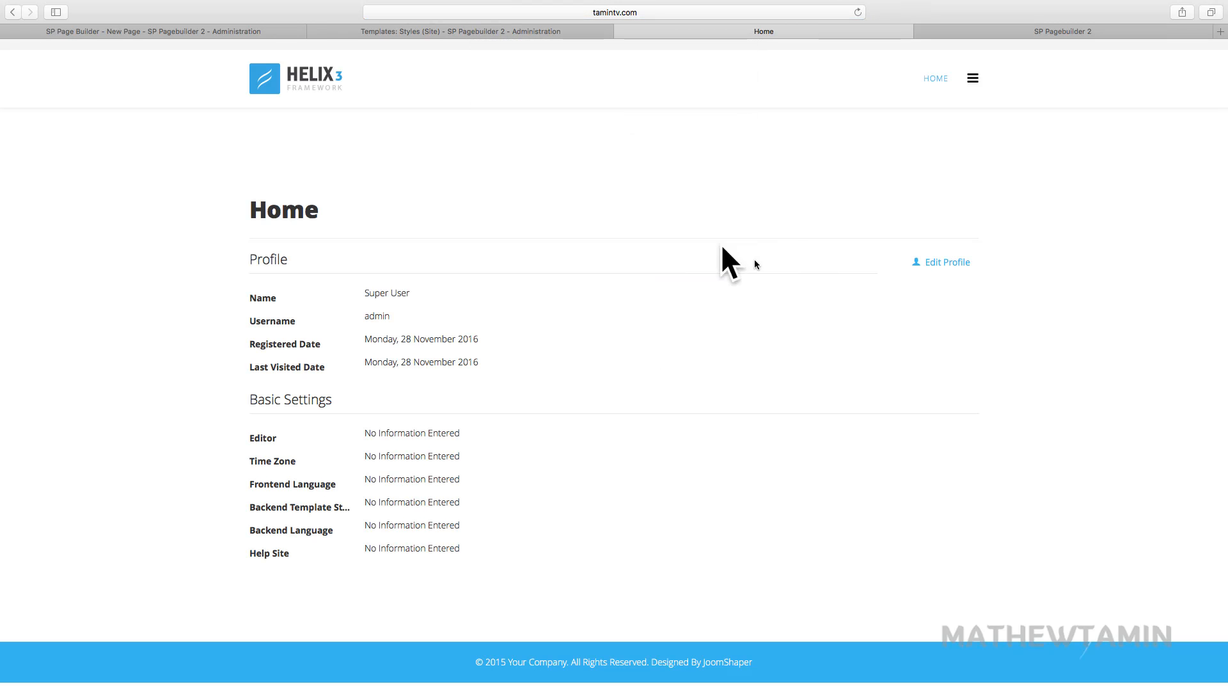
{"action": "mouse_move", "coordinate": [423, 125]}
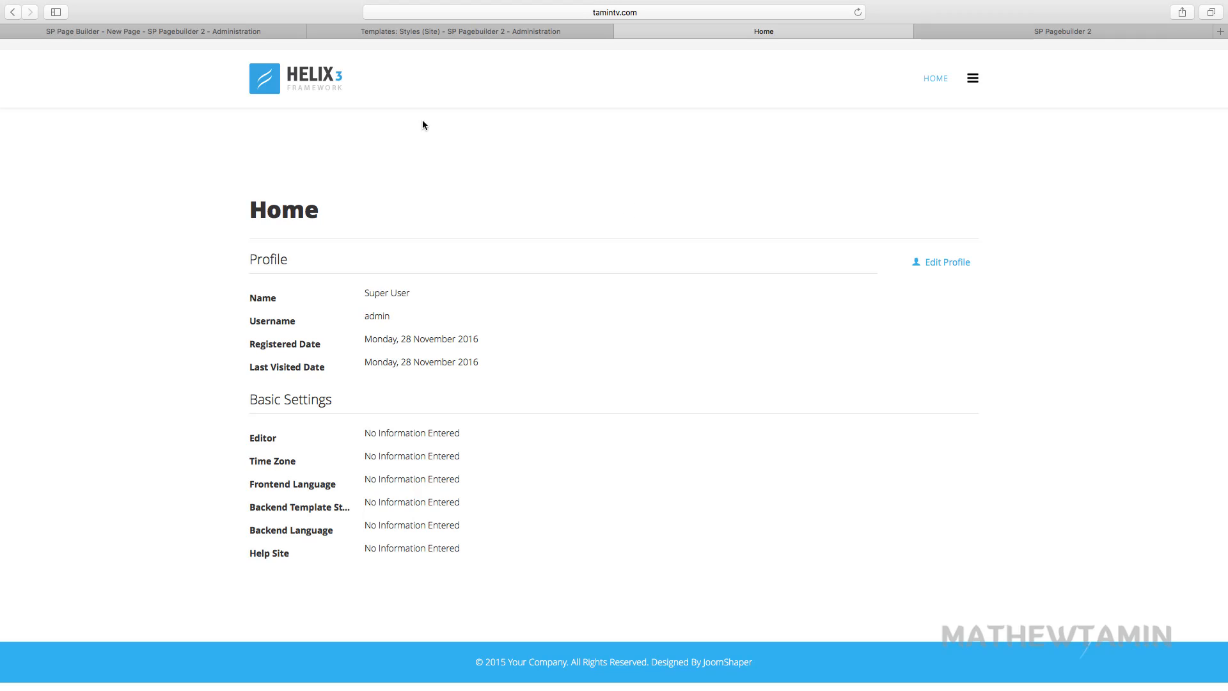
{"action": "mouse_move", "coordinate": [995, 91]}
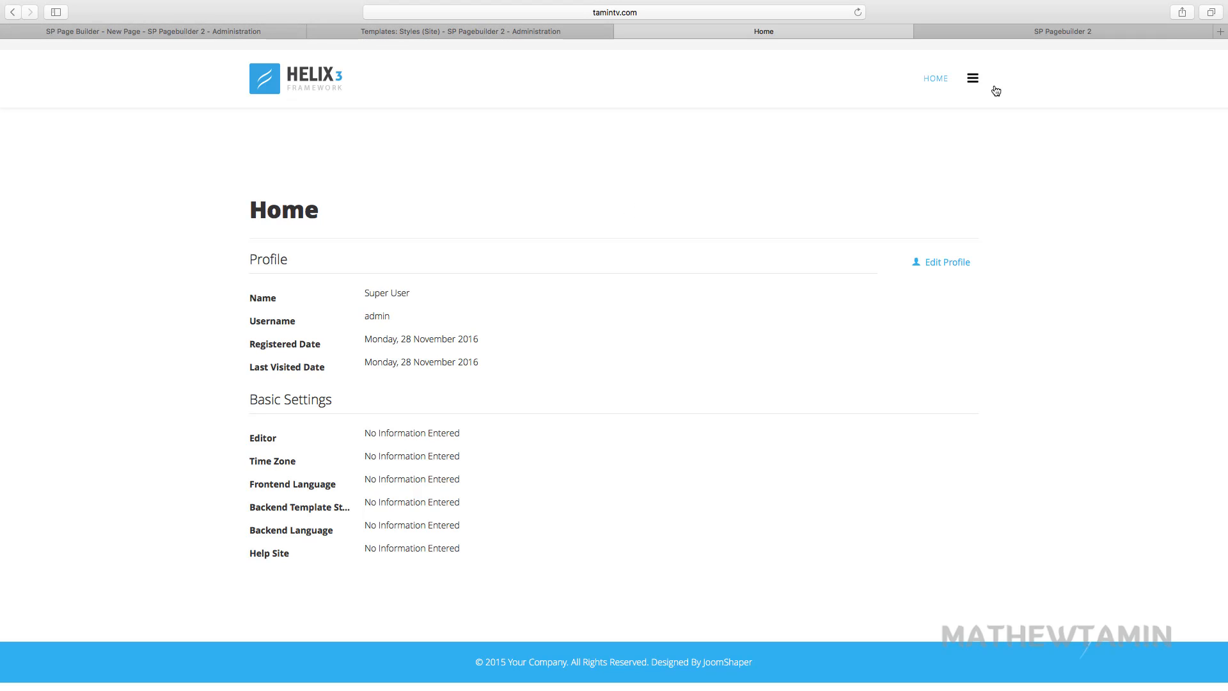
Add a new Main Menu item and type 'Jooml' as its title
{"action": "left_click", "coordinate": [464, 31]}
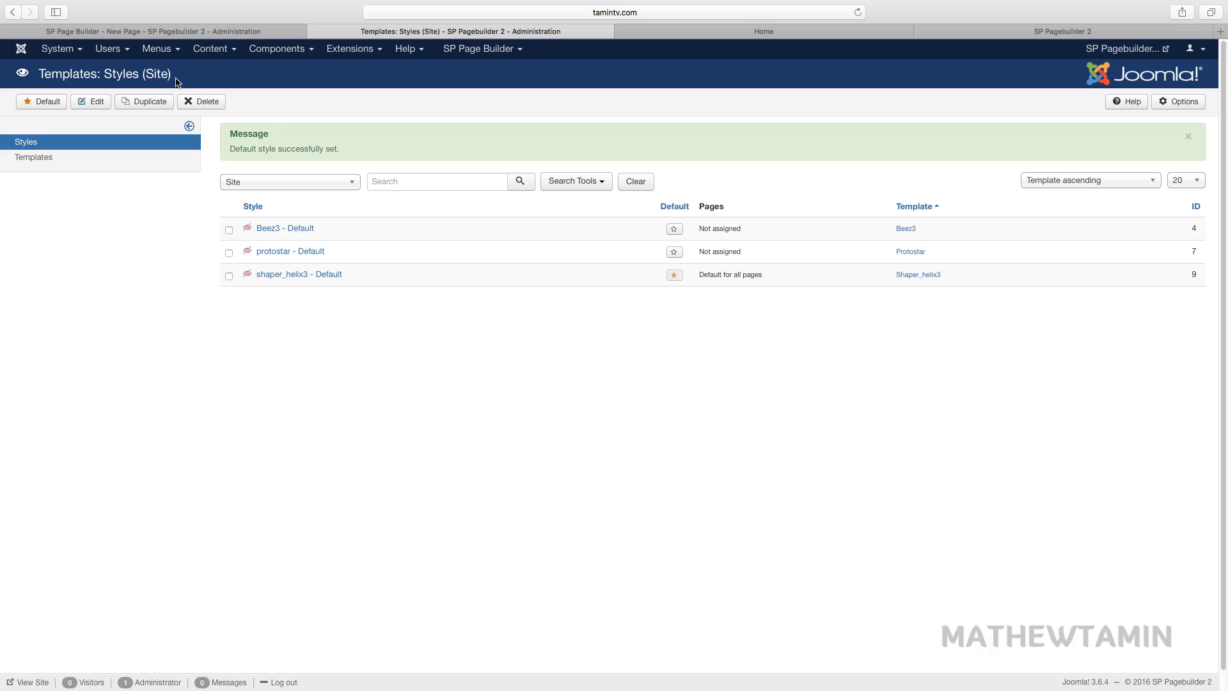
{"action": "left_click", "coordinate": [157, 48]}
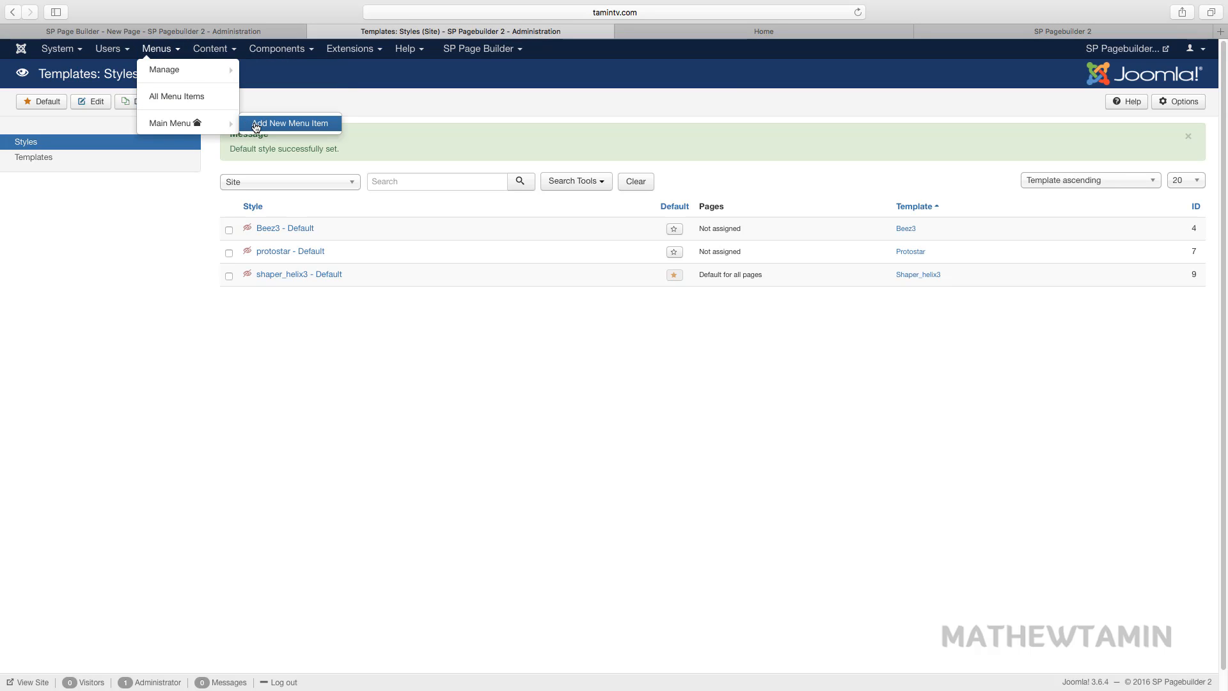
{"action": "left_click", "coordinate": [289, 122]}
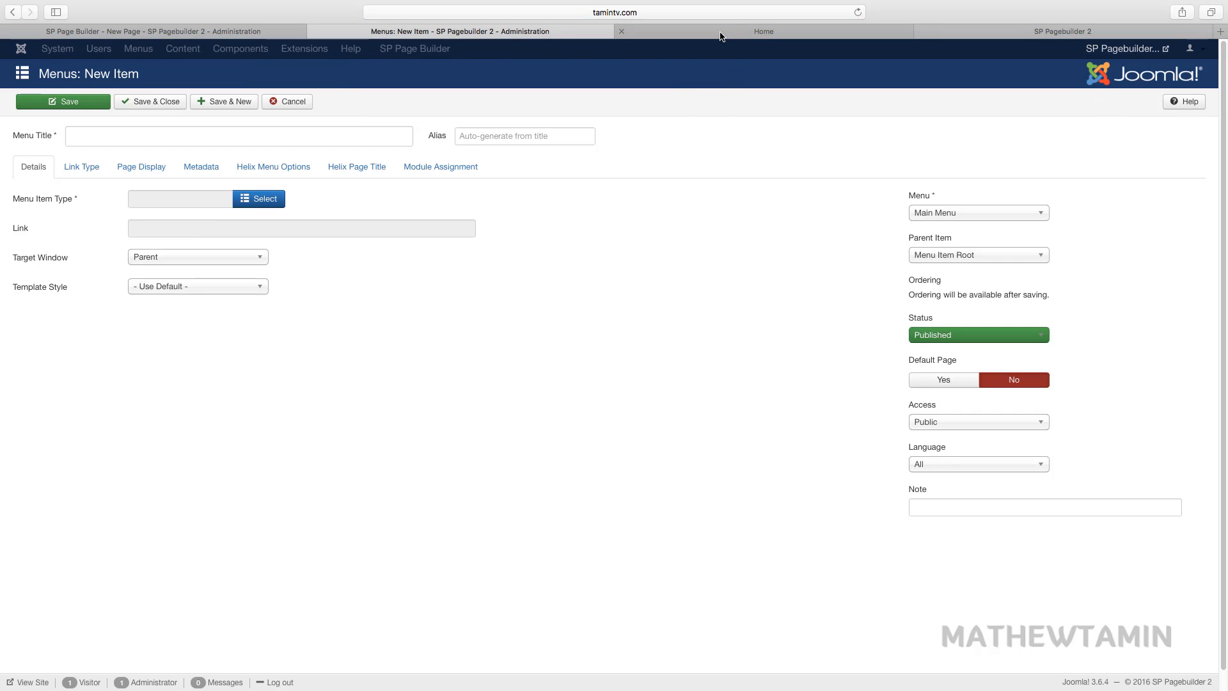
{"action": "left_click", "coordinate": [761, 31]}
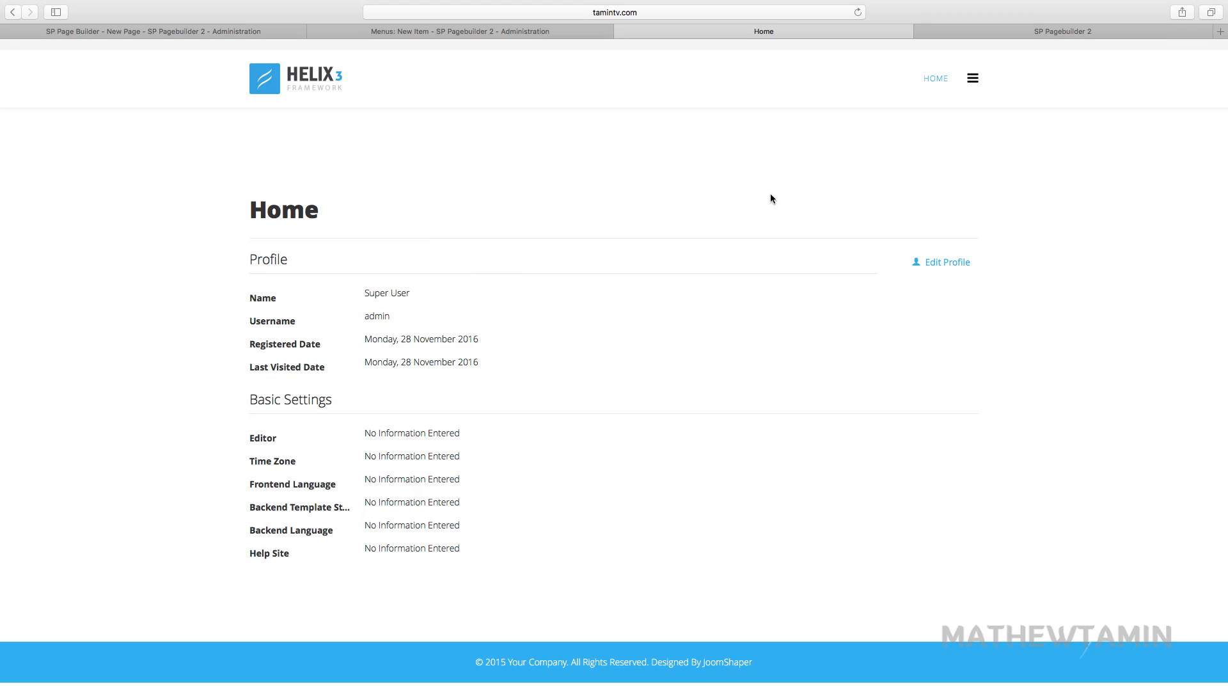
{"action": "left_click", "coordinate": [458, 31]}
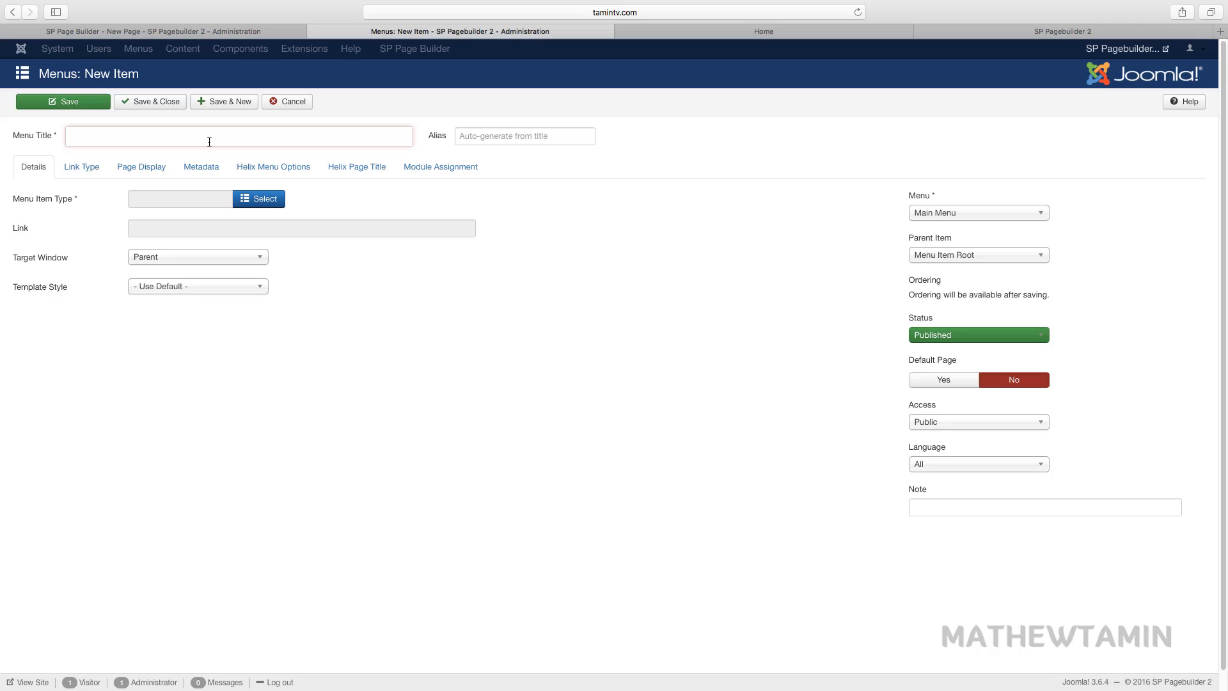
{"action": "type", "text": "Jooml"}
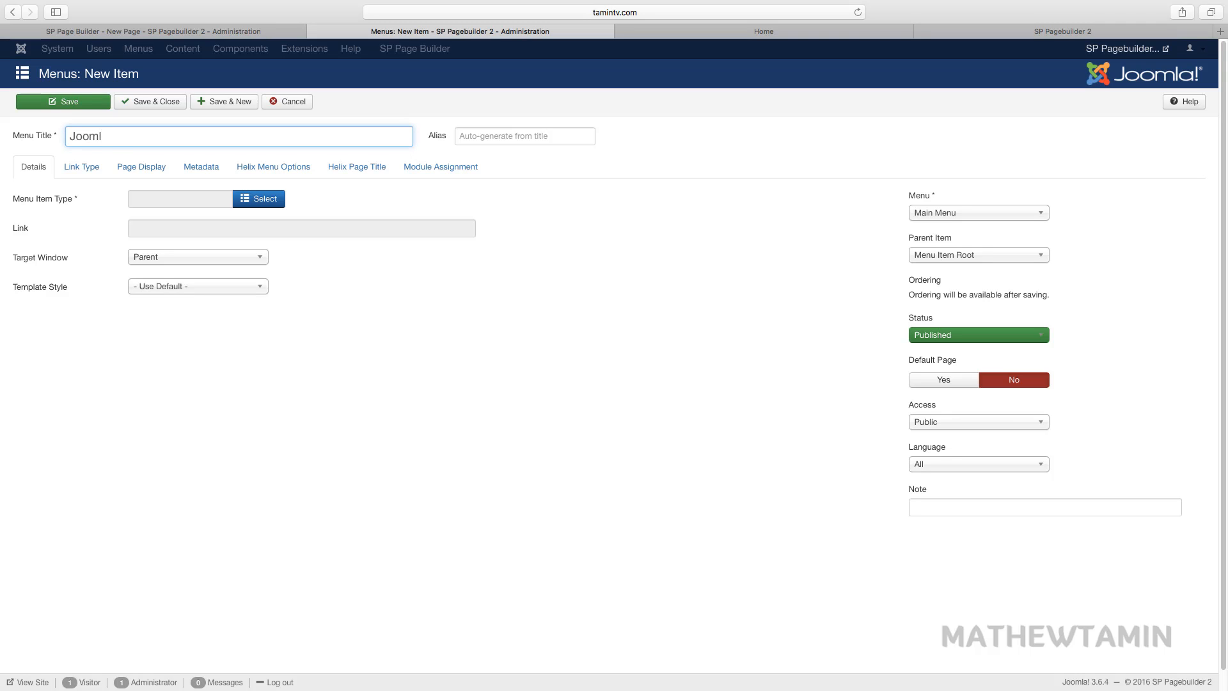
Make the item an SP Page Builder Page linked to 'Joomla module' and save it
{"action": "left_click", "coordinate": [259, 199]}
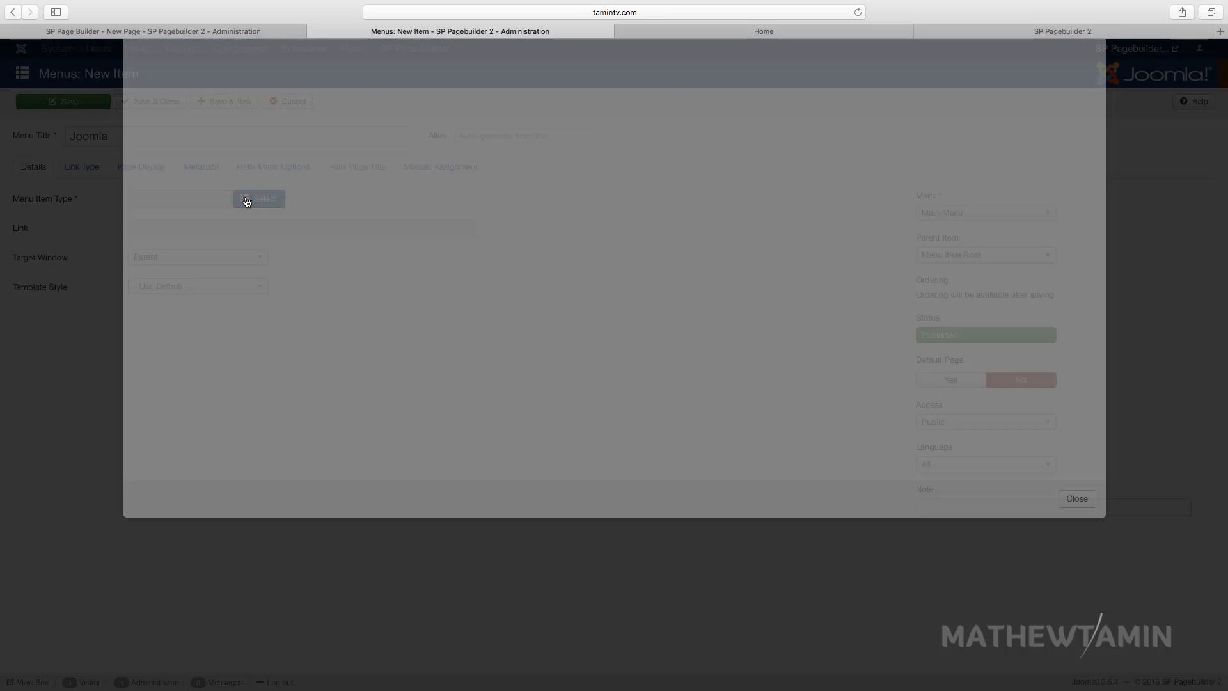
{"action": "left_click", "coordinate": [258, 198]}
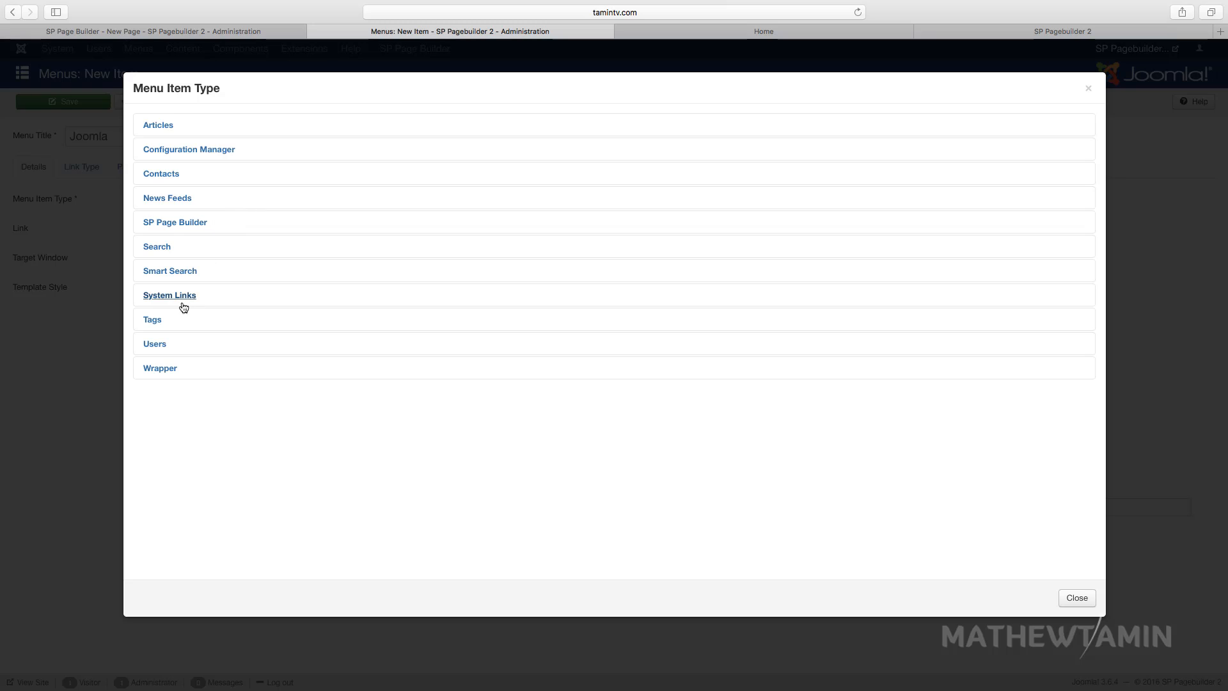
{"action": "left_click", "coordinate": [175, 222]}
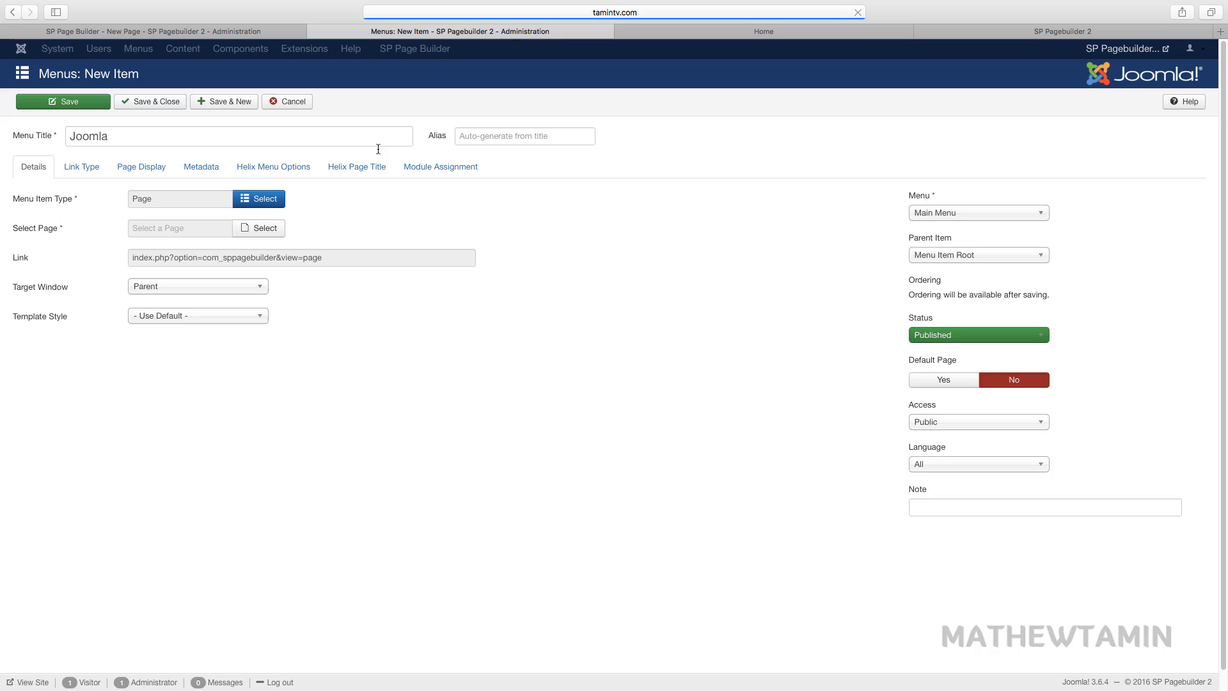
{"action": "mouse_move", "coordinate": [265, 228]}
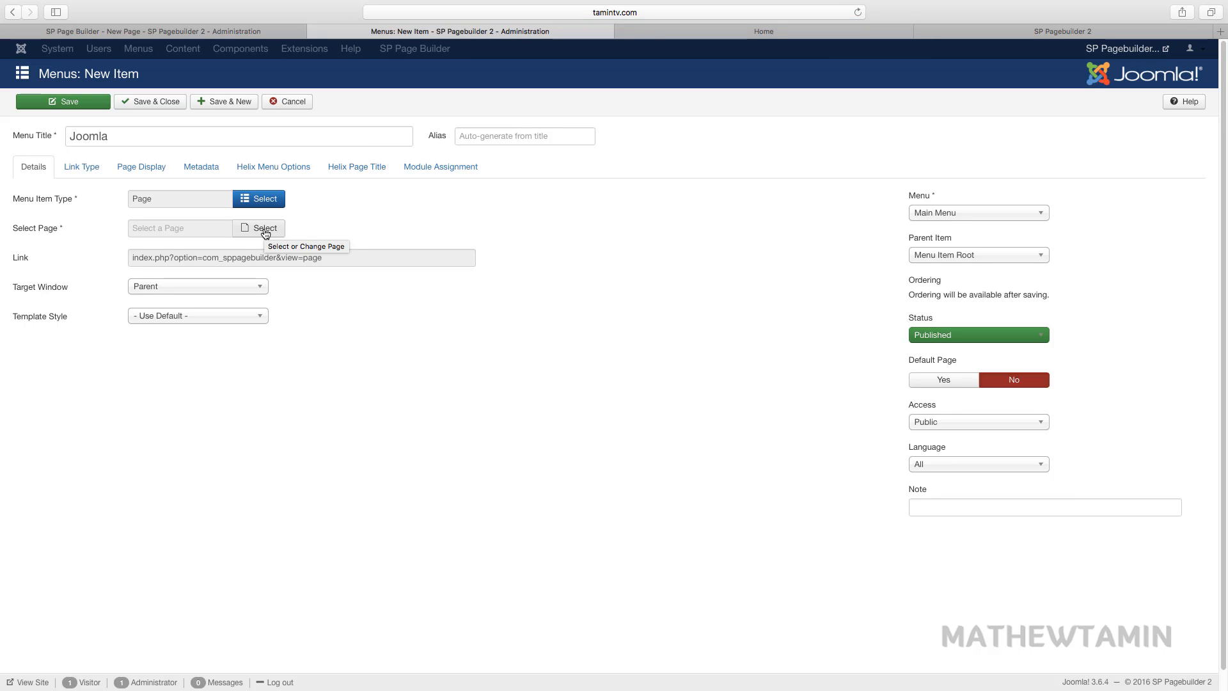
{"action": "left_click", "coordinate": [264, 227]}
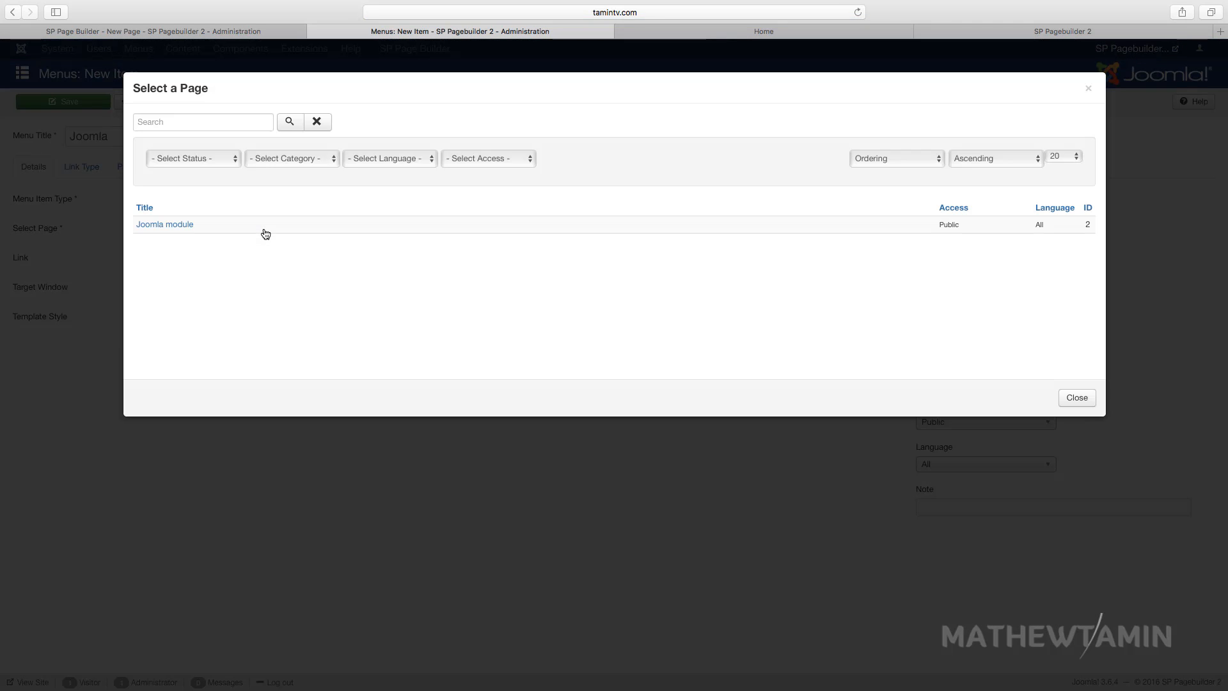
{"action": "left_click", "coordinate": [164, 225]}
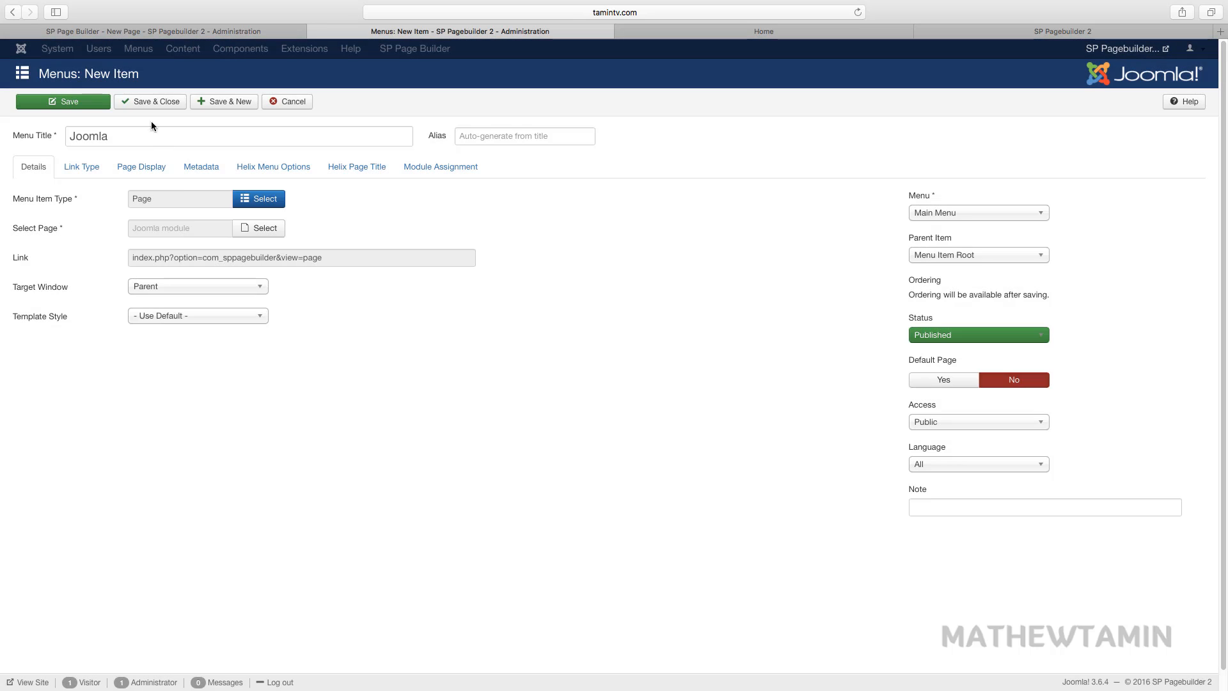
{"action": "left_click", "coordinate": [150, 101]}
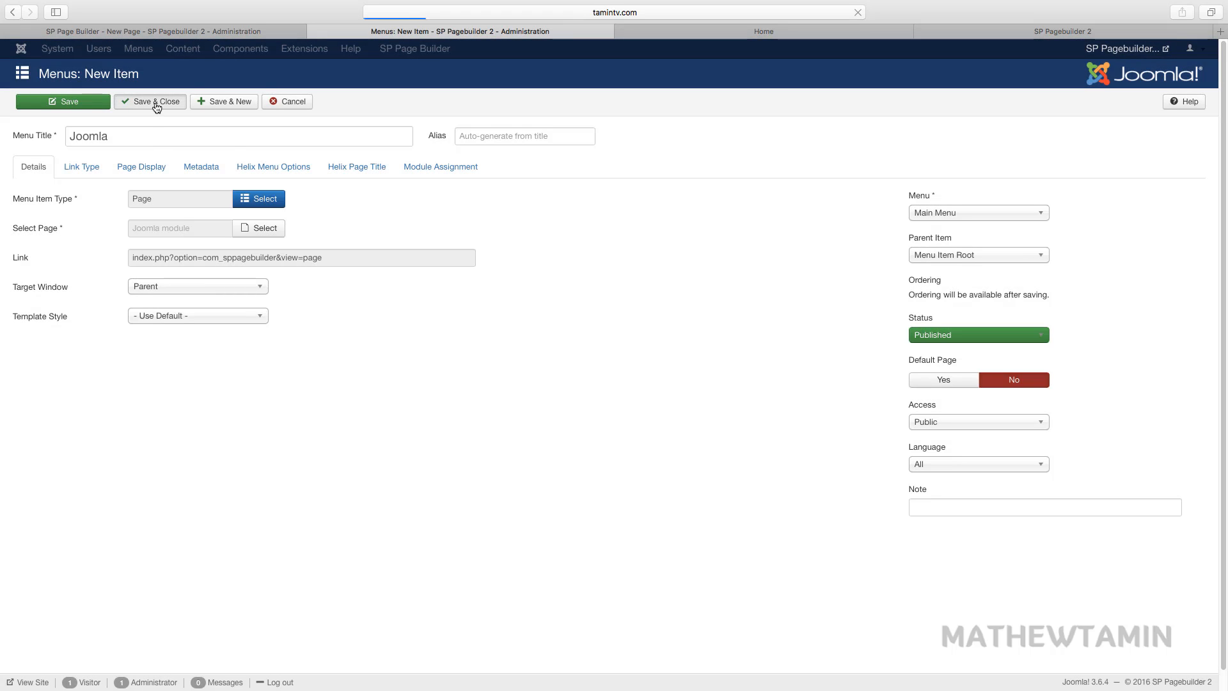
{"action": "left_click", "coordinate": [761, 32]}
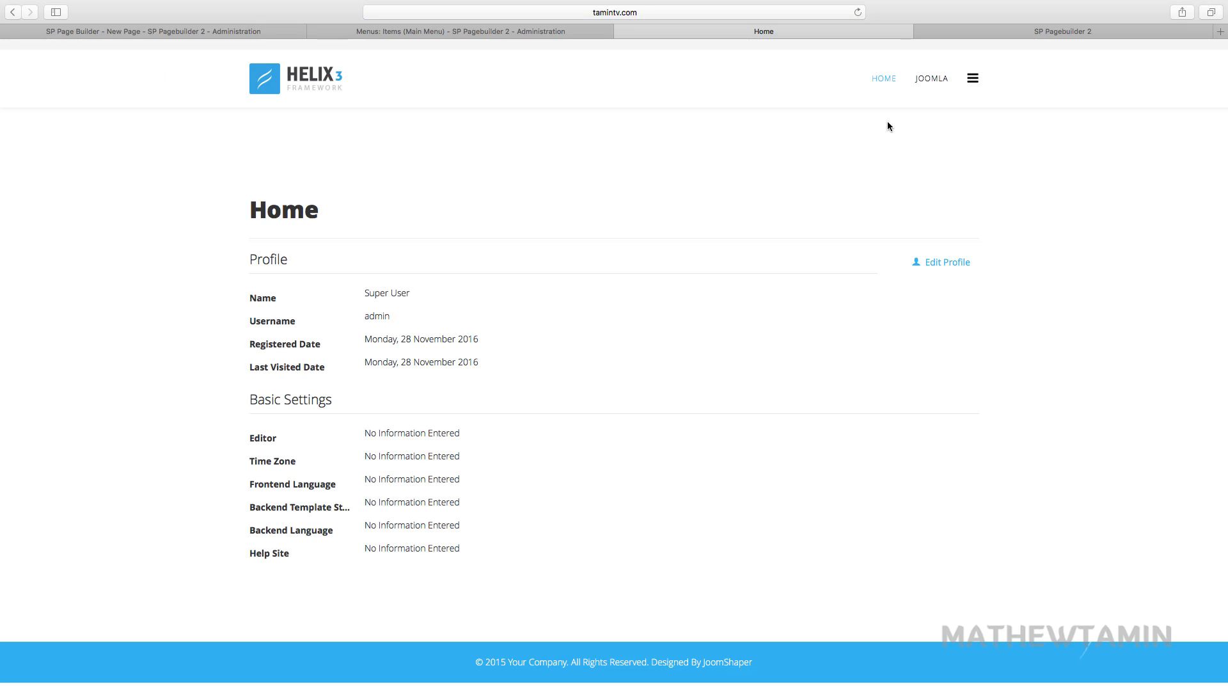
{"action": "mouse_move", "coordinate": [932, 78]}
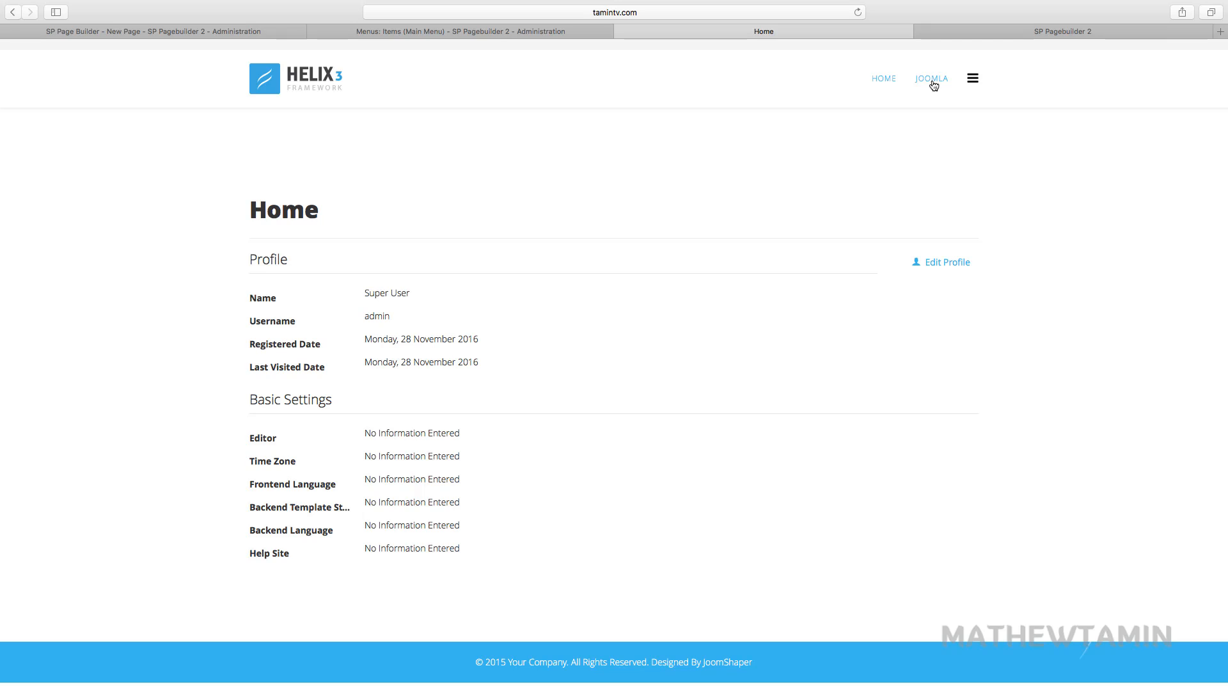
Open the JOOMLA navigation link to show the Joomla module page's accordion
{"action": "left_click", "coordinate": [931, 78]}
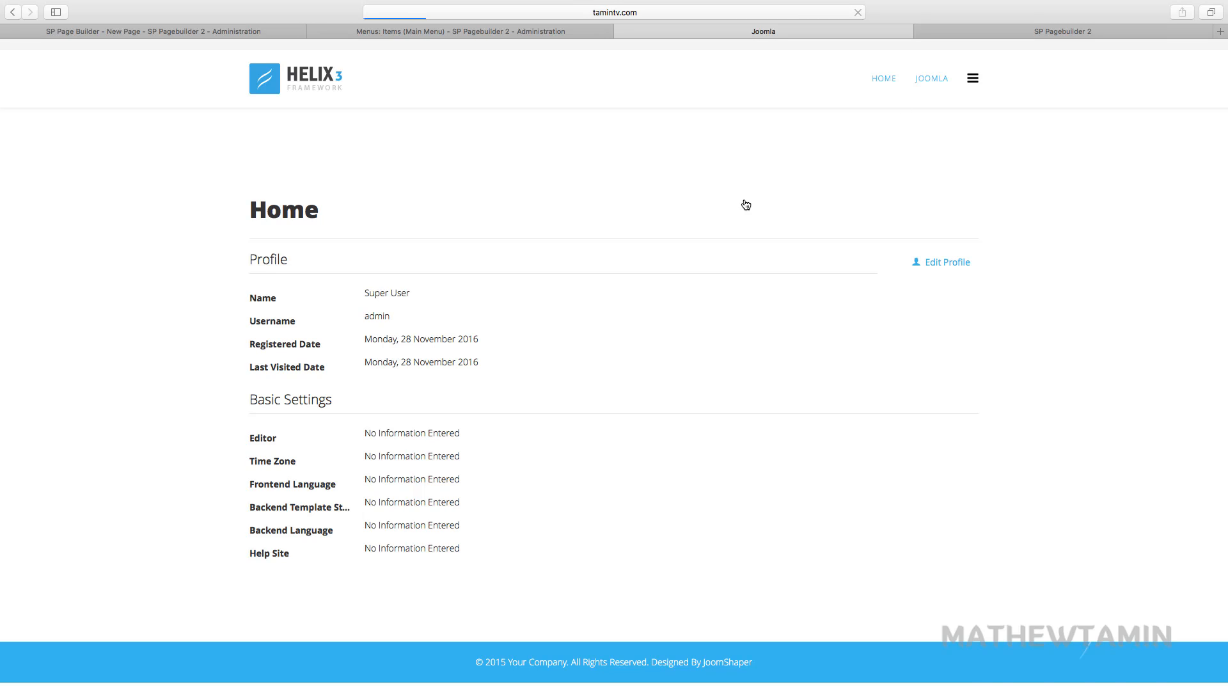
{"action": "left_click", "coordinate": [931, 78]}
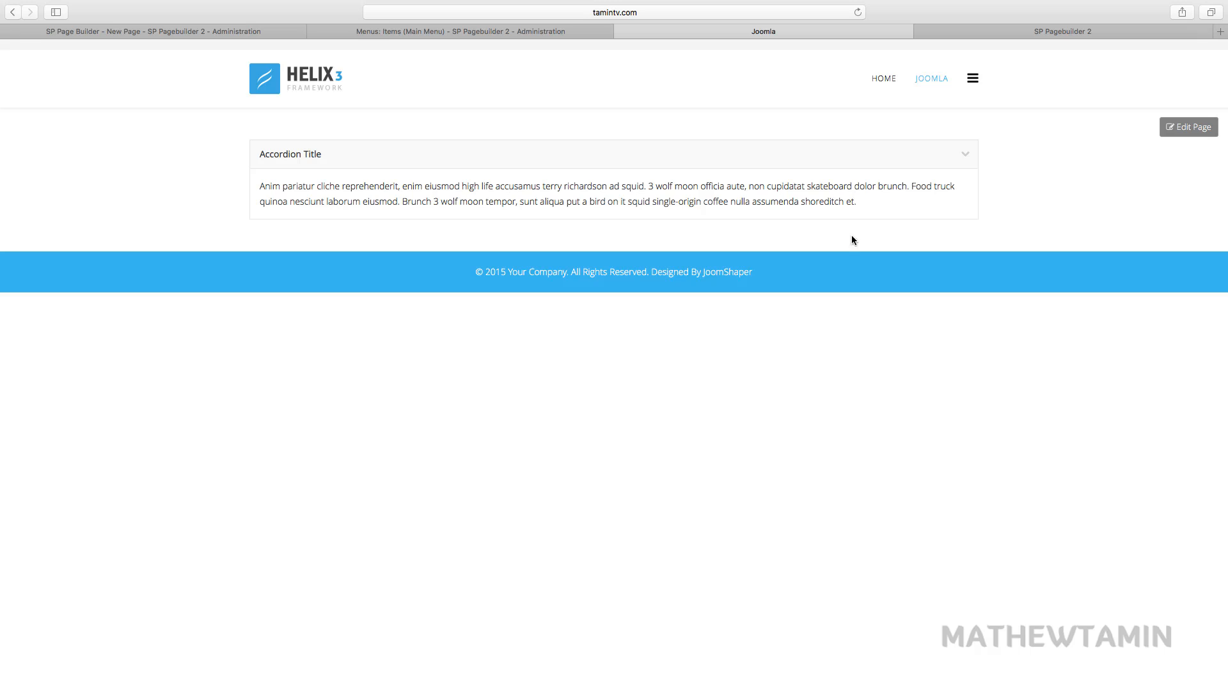
{"action": "mouse_move", "coordinate": [1188, 126]}
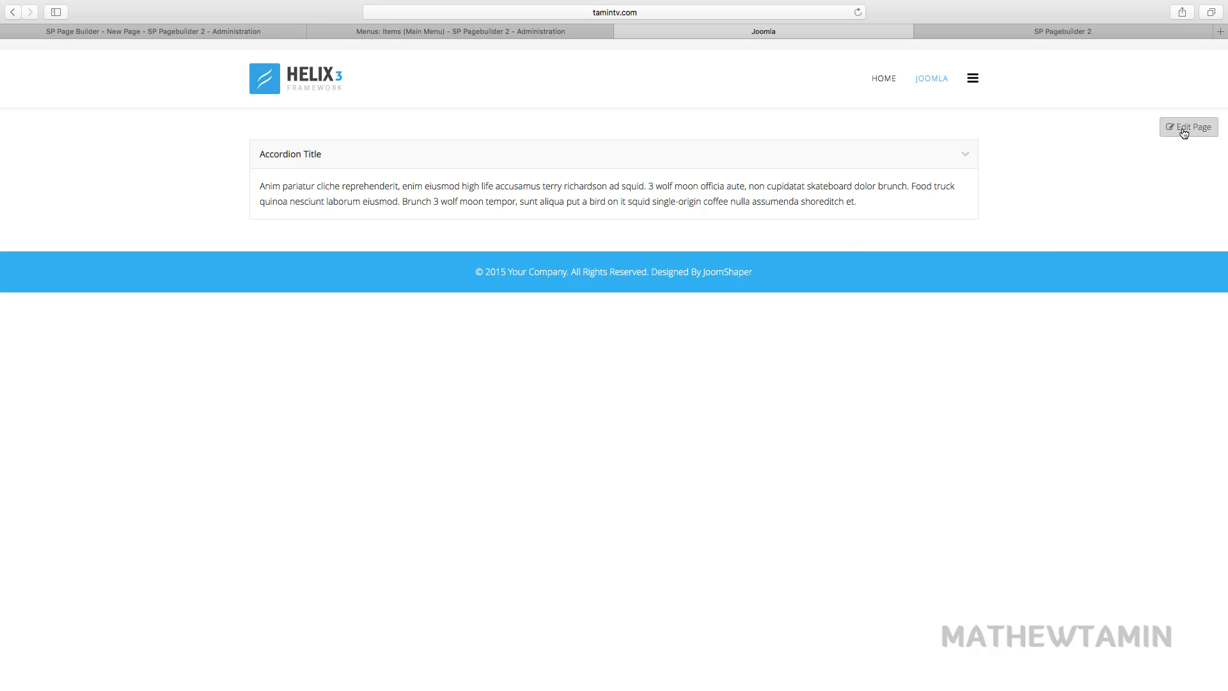
{"action": "left_click", "coordinate": [1189, 127]}
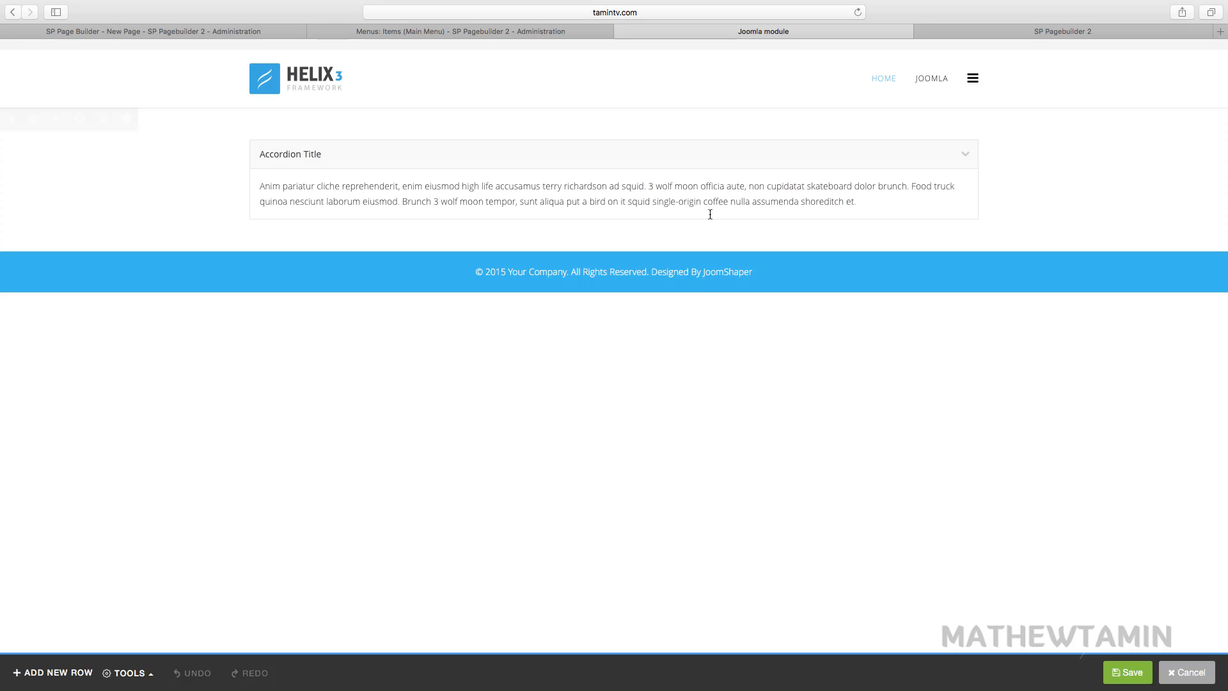
{"action": "mouse_move", "coordinate": [520, 407]}
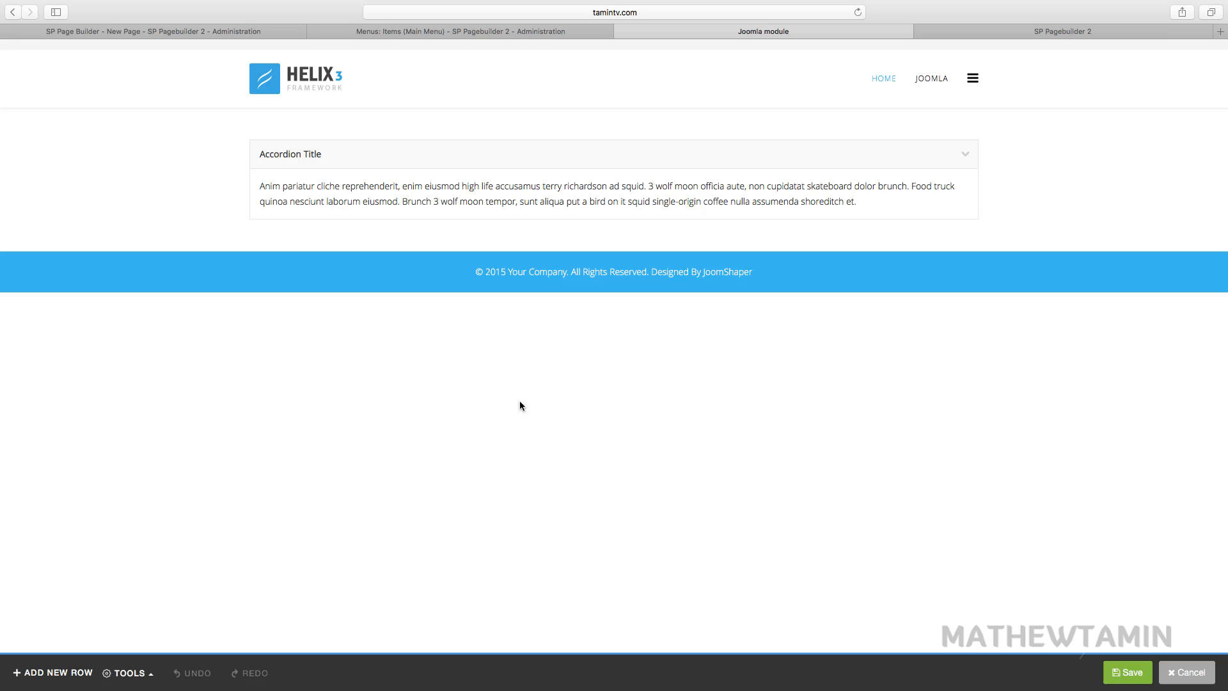
{"action": "mouse_move", "coordinate": [509, 439]}
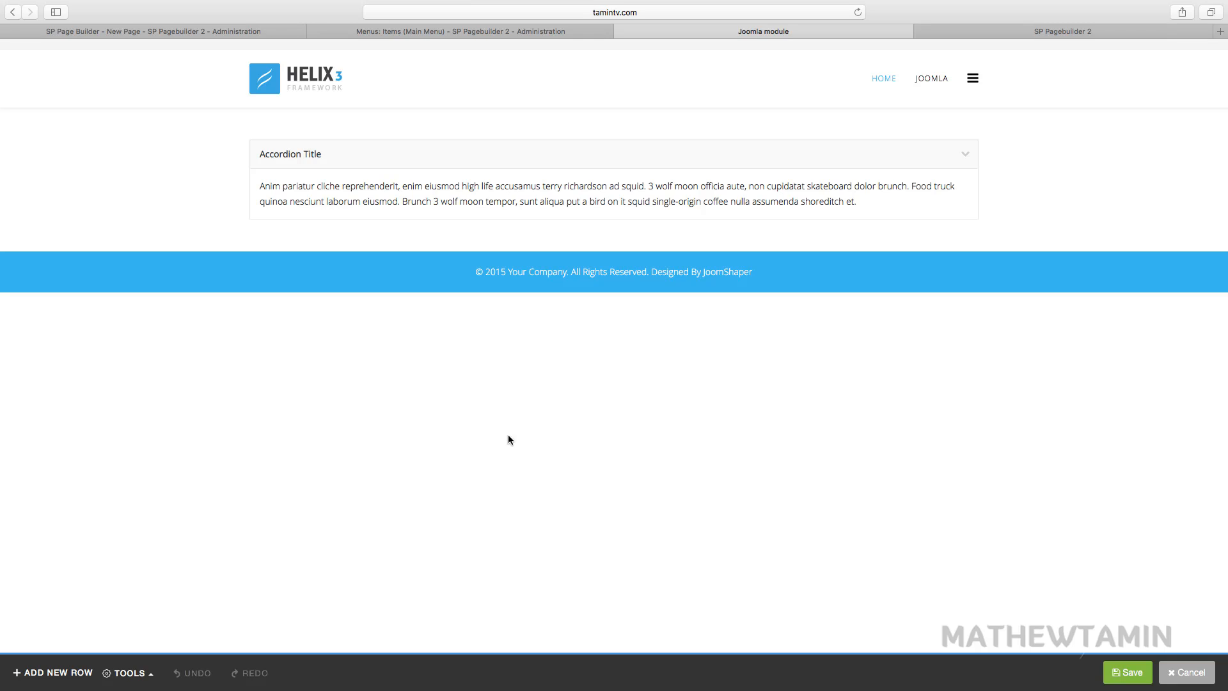
{"action": "mouse_move", "coordinate": [52, 672]}
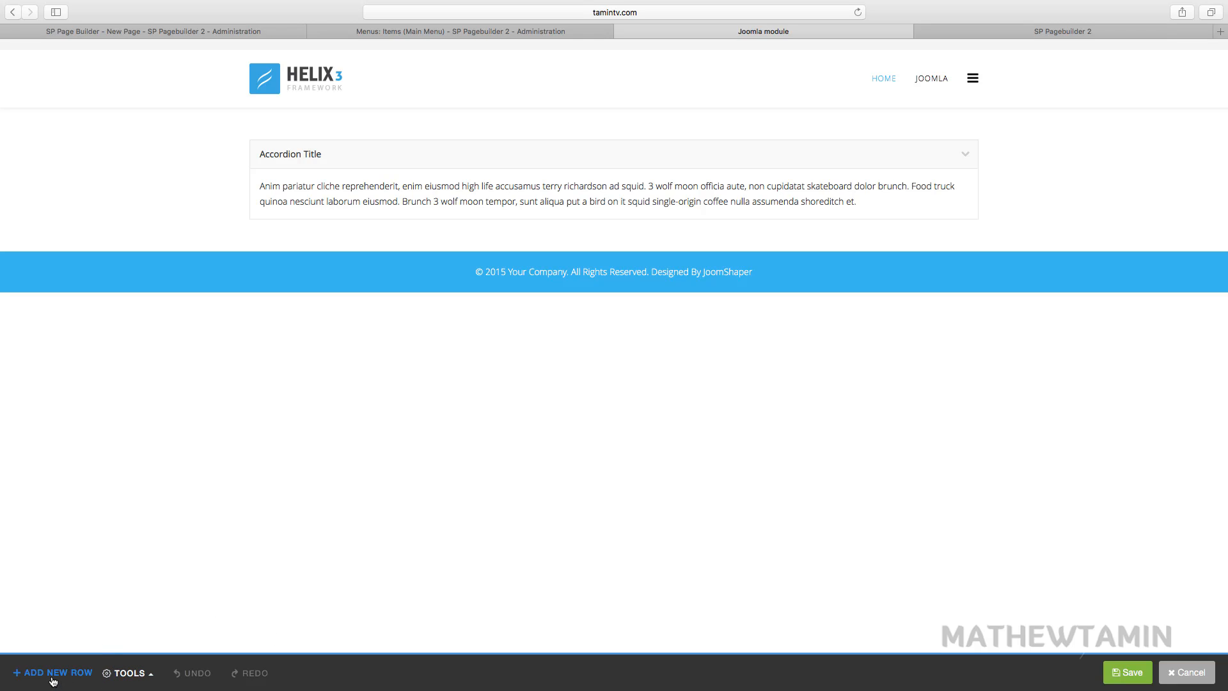
{"action": "mouse_move", "coordinate": [127, 672]}
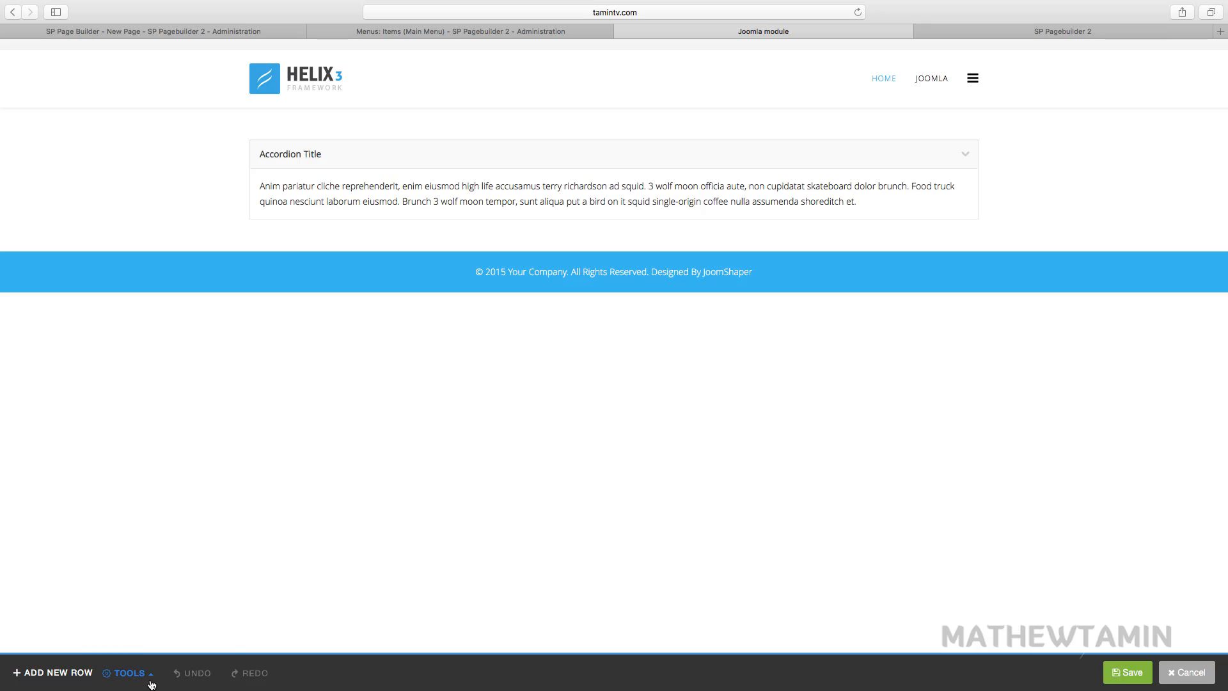
{"action": "left_click", "coordinate": [126, 672]}
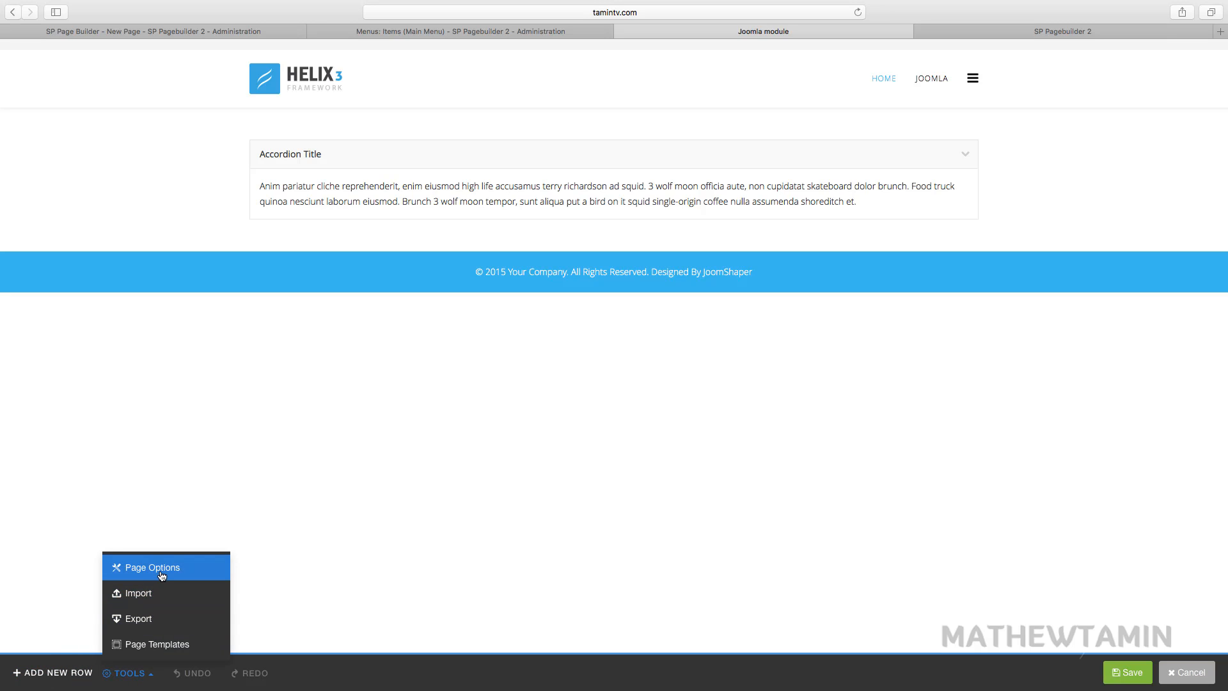
{"action": "mouse_move", "coordinate": [374, 598]}
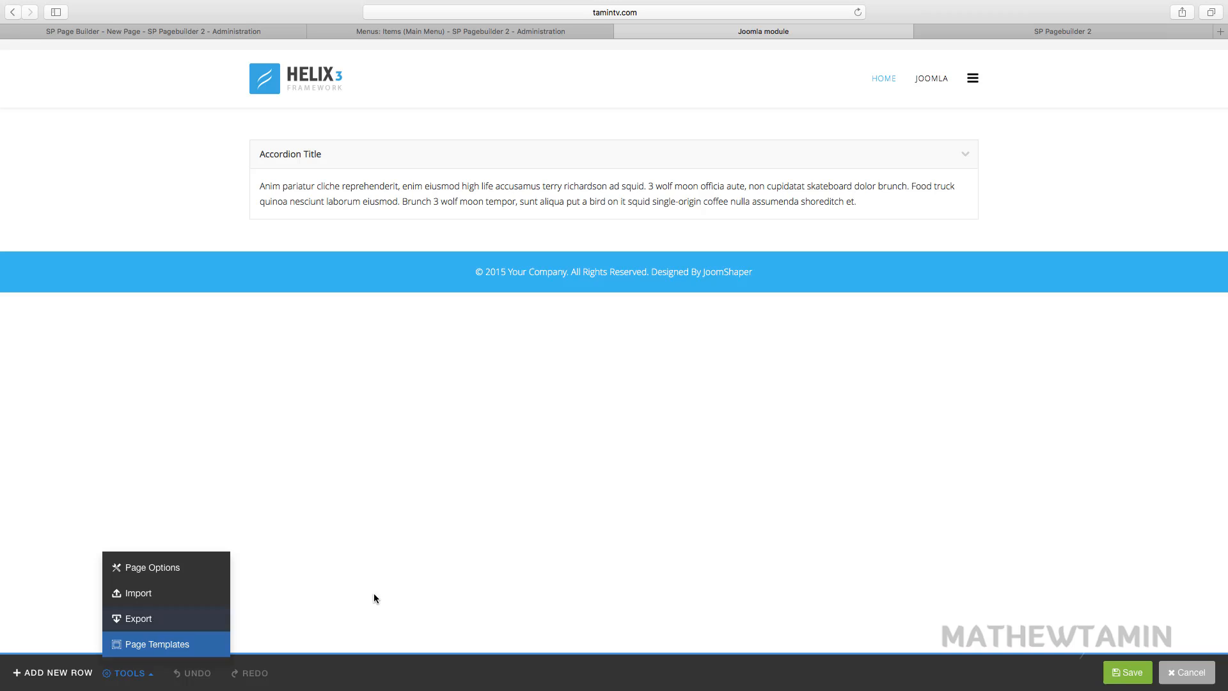
{"action": "left_click", "coordinate": [126, 672]}
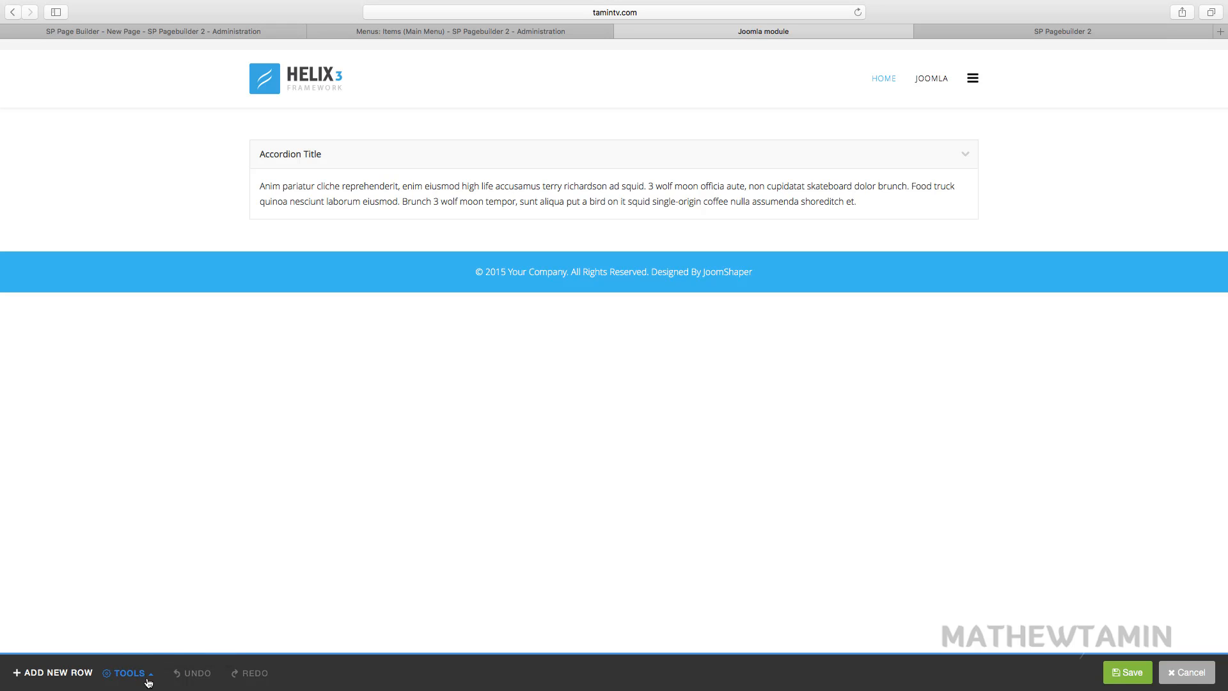
{"action": "left_click", "coordinate": [126, 672]}
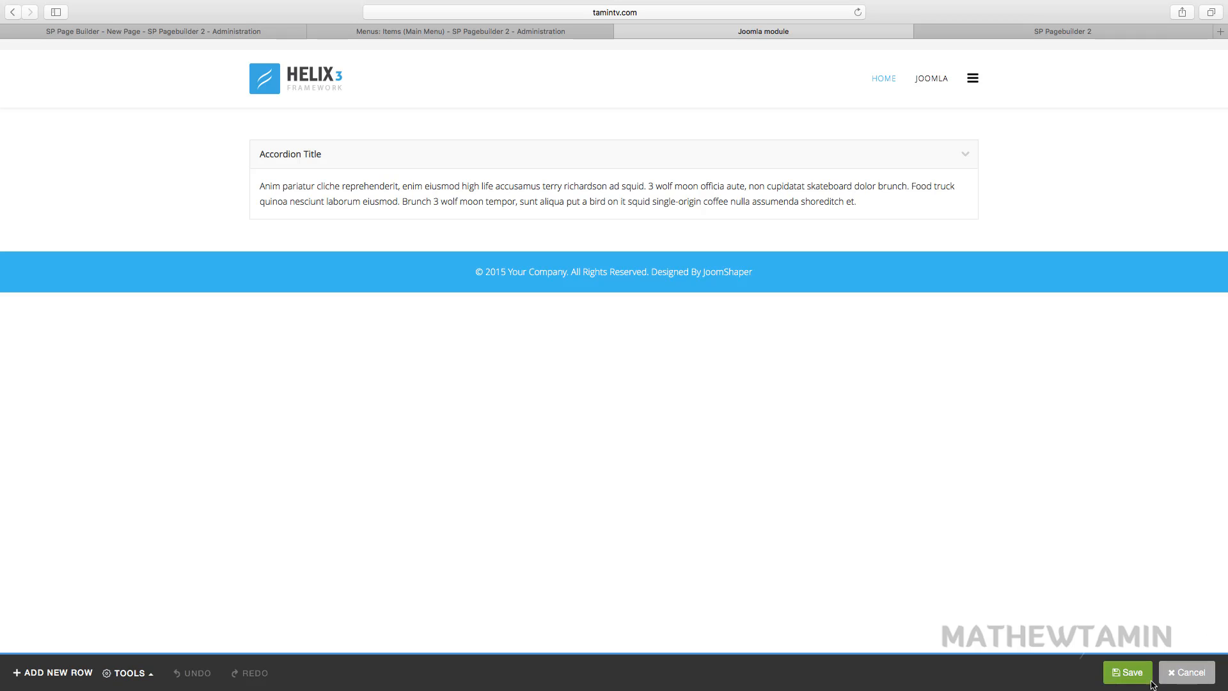
{"action": "mouse_move", "coordinate": [1127, 673]}
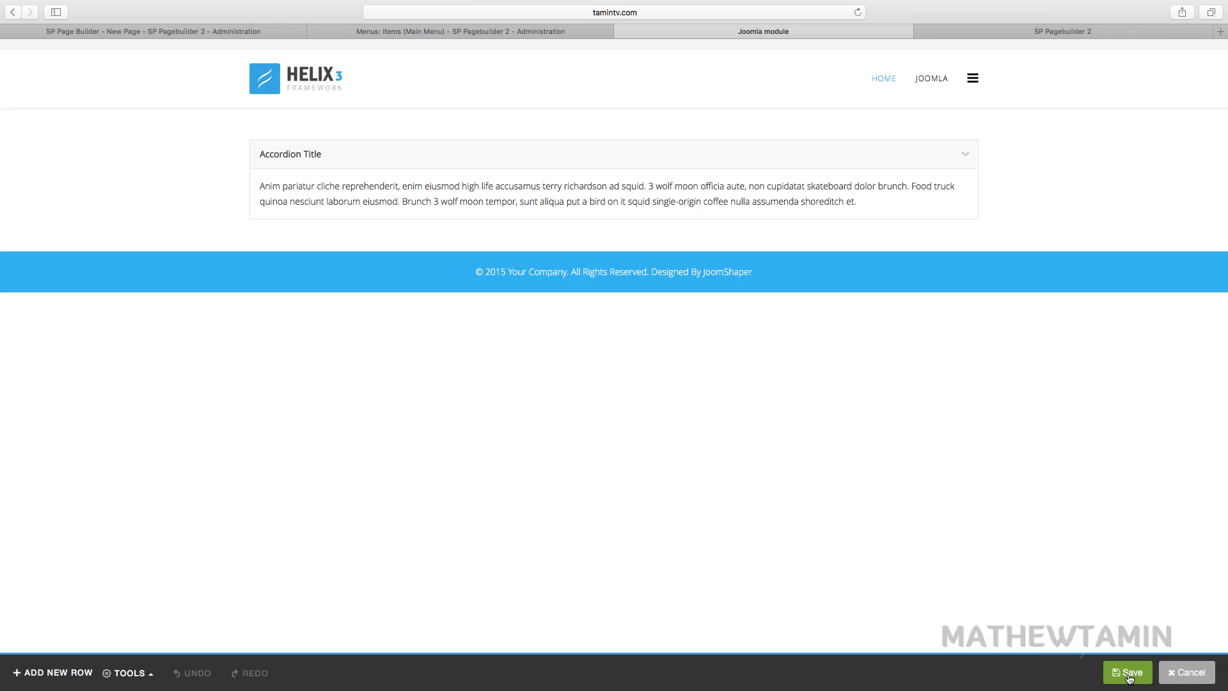
{"action": "mouse_move", "coordinate": [705, 458]}
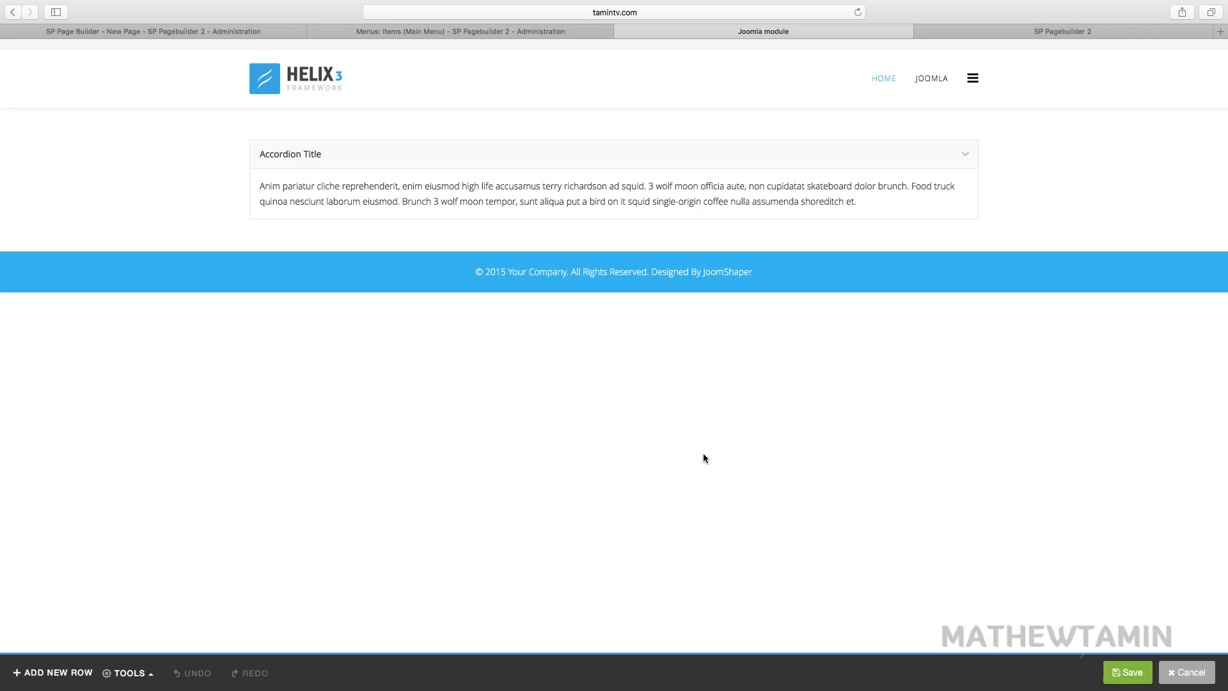
{"action": "mouse_move", "coordinate": [819, 336]}
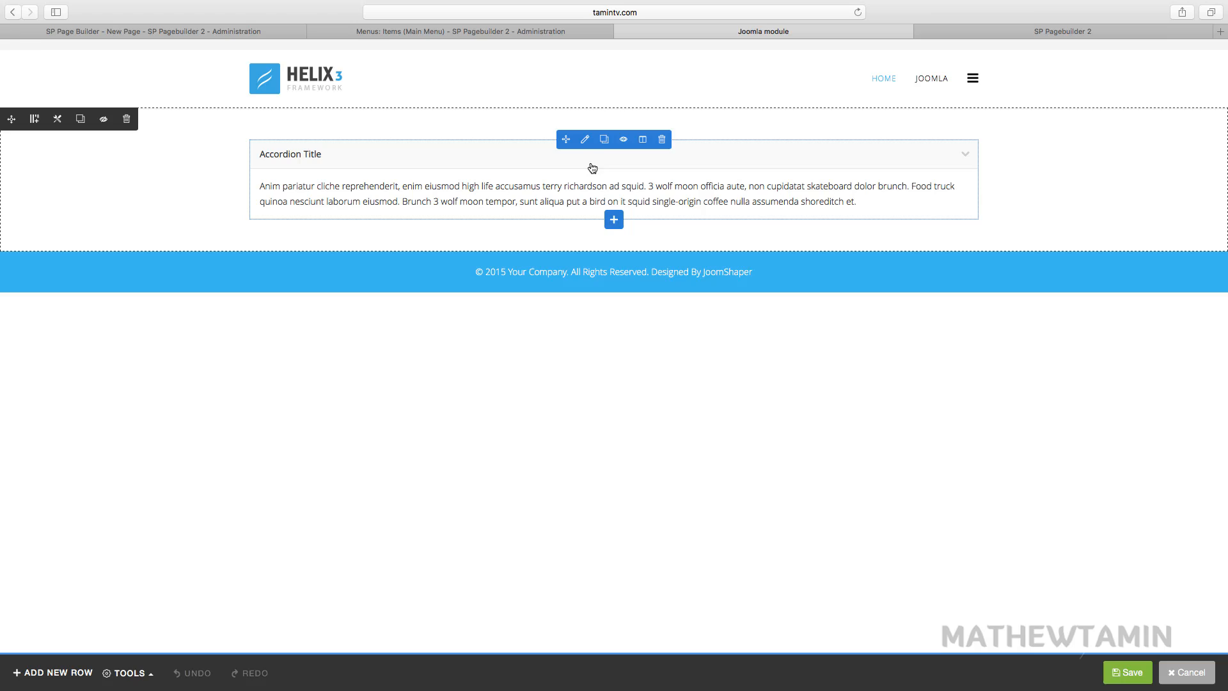
{"action": "mouse_move", "coordinate": [589, 149]}
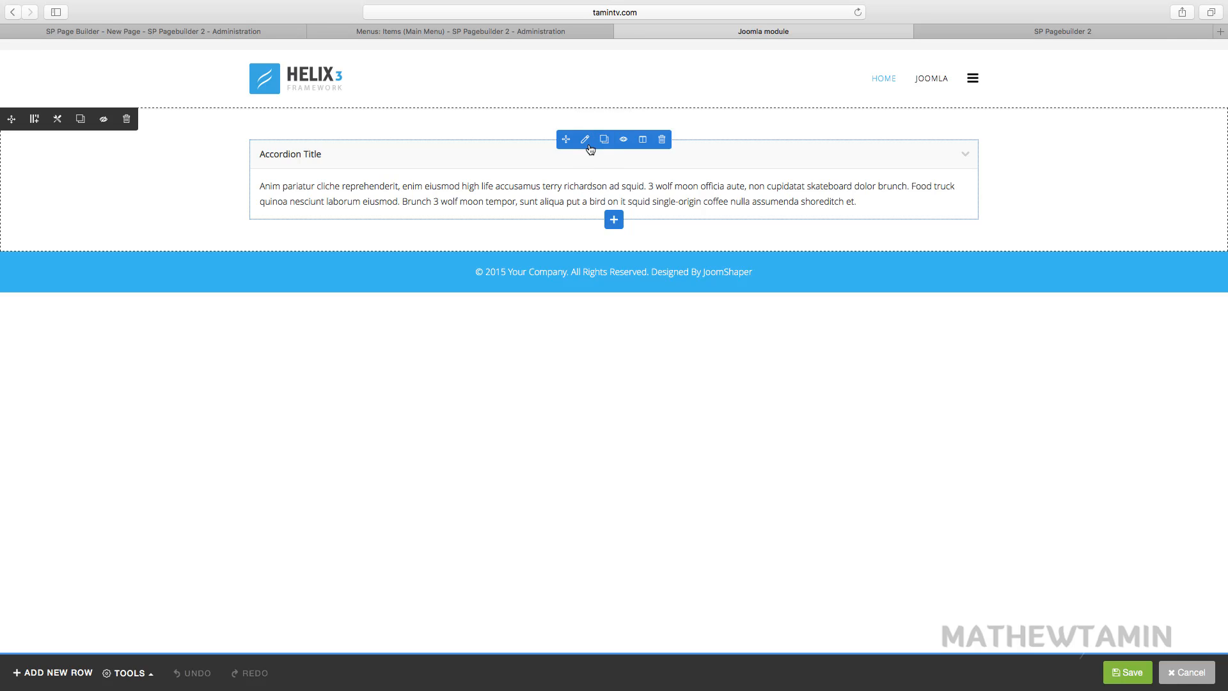
{"action": "mouse_move", "coordinate": [586, 140]}
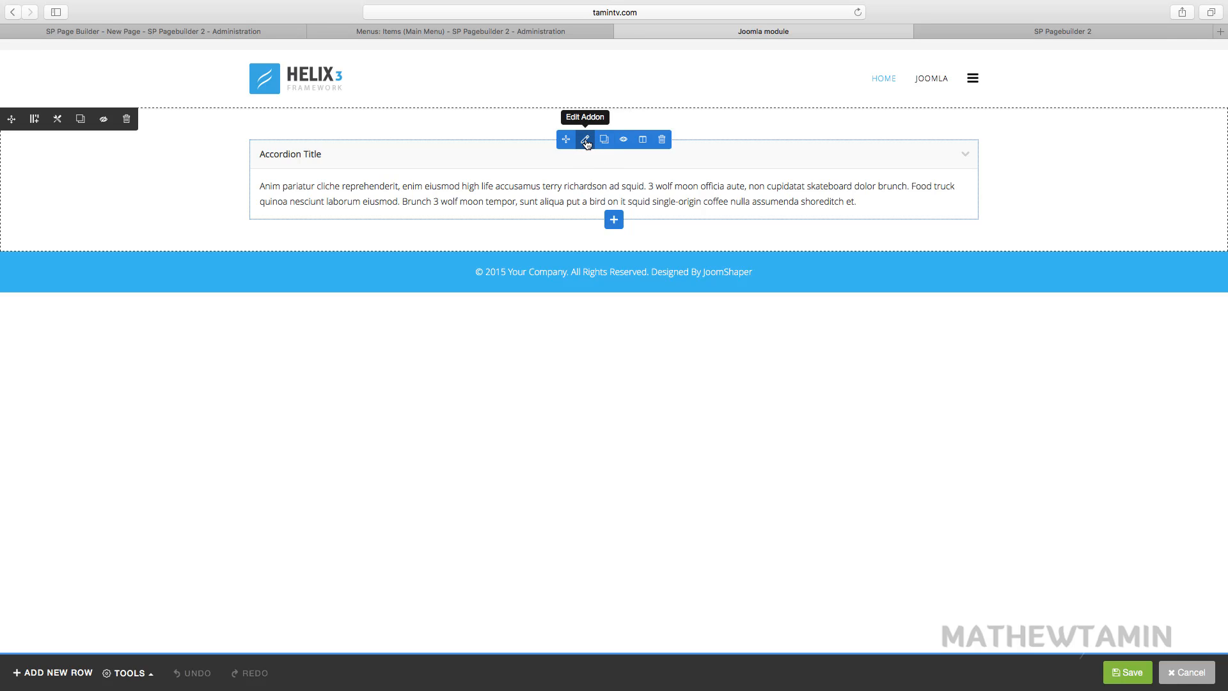
{"action": "mouse_move", "coordinate": [662, 139]}
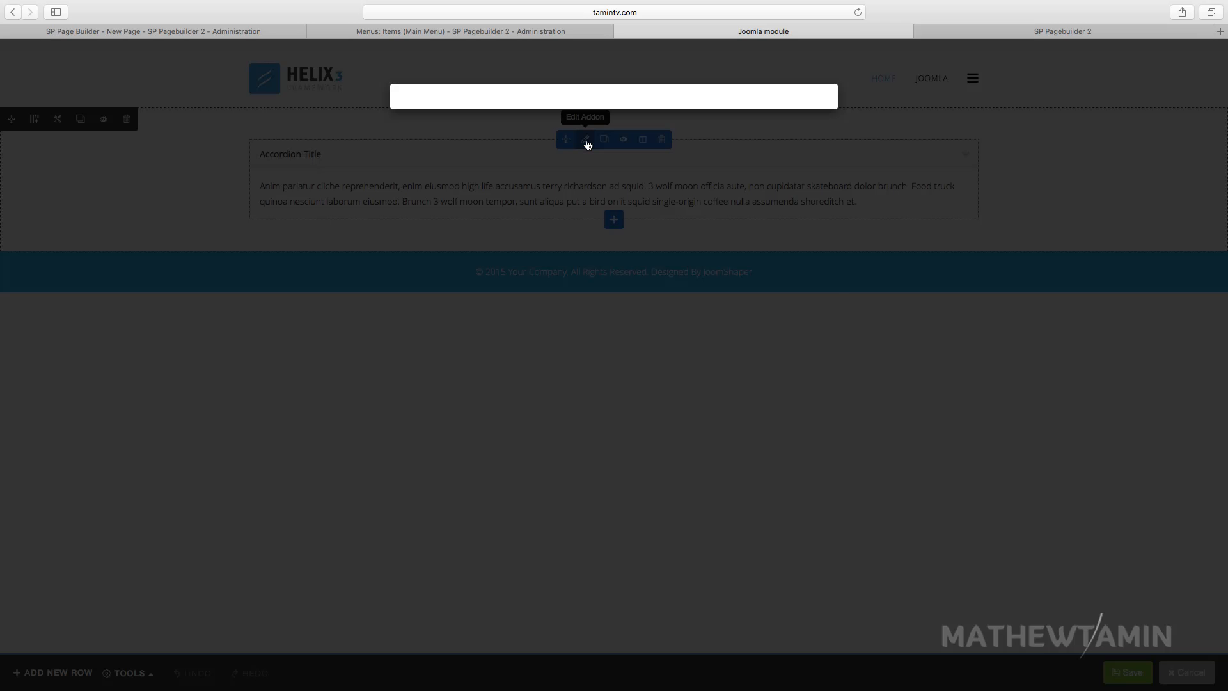
Open the accordion's settings, cancel without changes, and save the page
{"action": "left_click", "coordinate": [584, 140]}
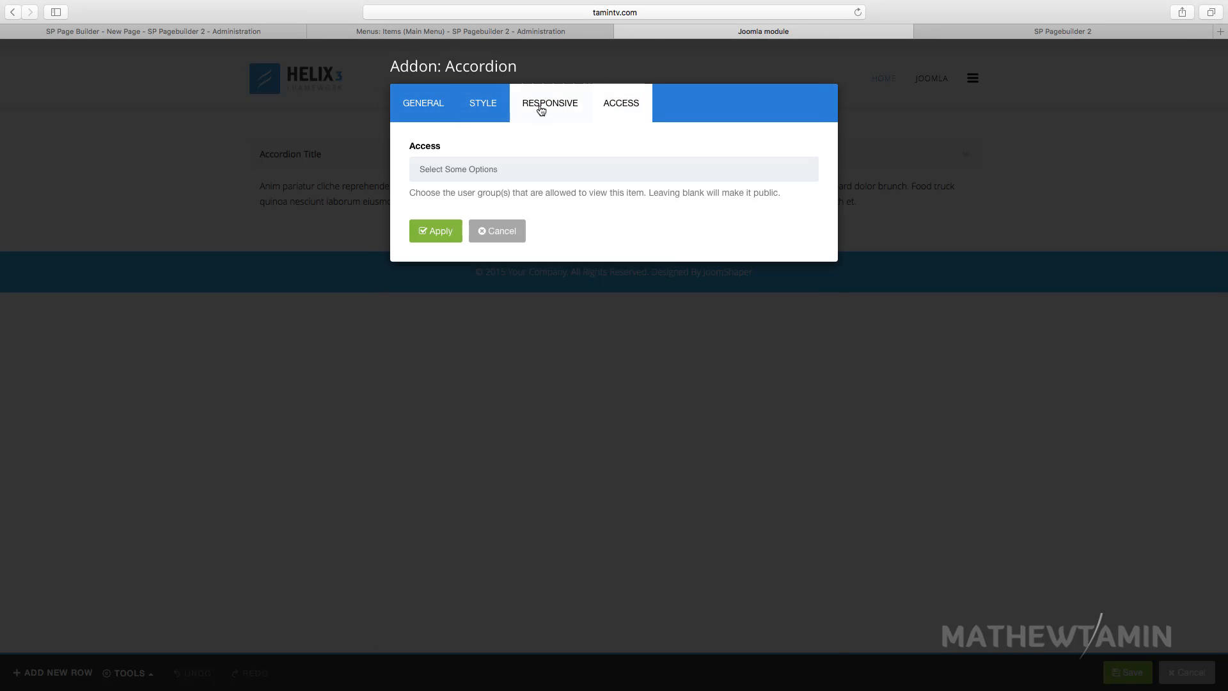
{"action": "left_click", "coordinate": [423, 103]}
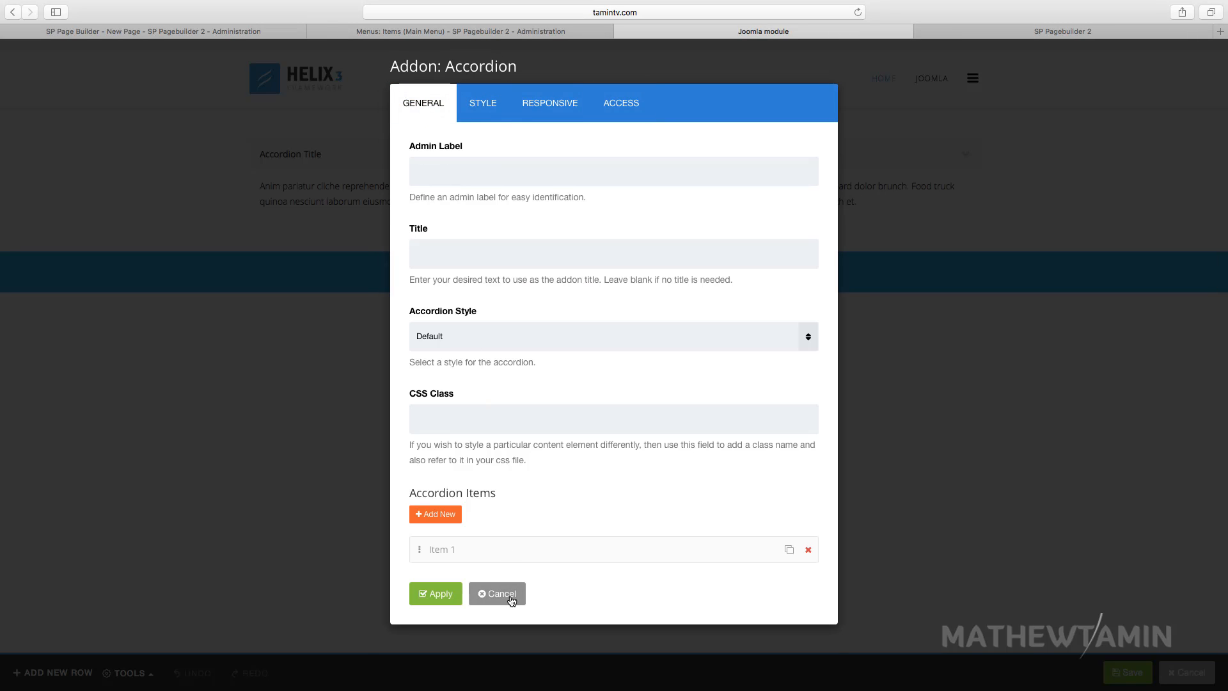
{"action": "left_click", "coordinate": [496, 593]}
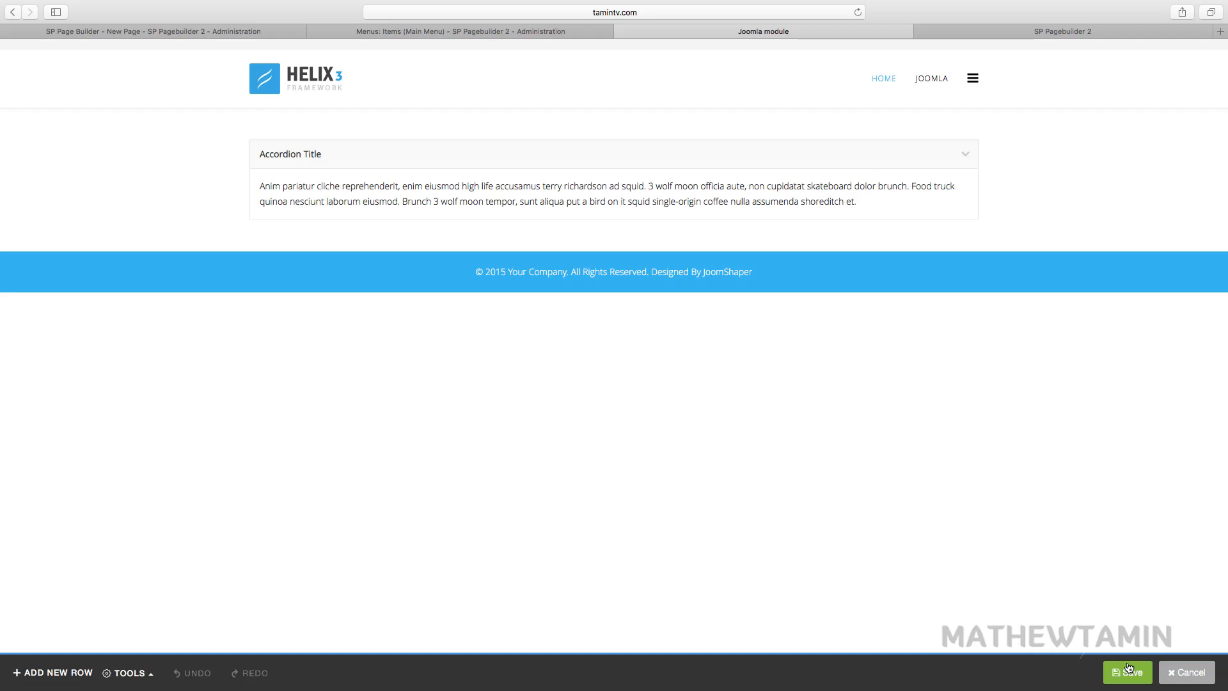
{"action": "left_click", "coordinate": [1126, 672]}
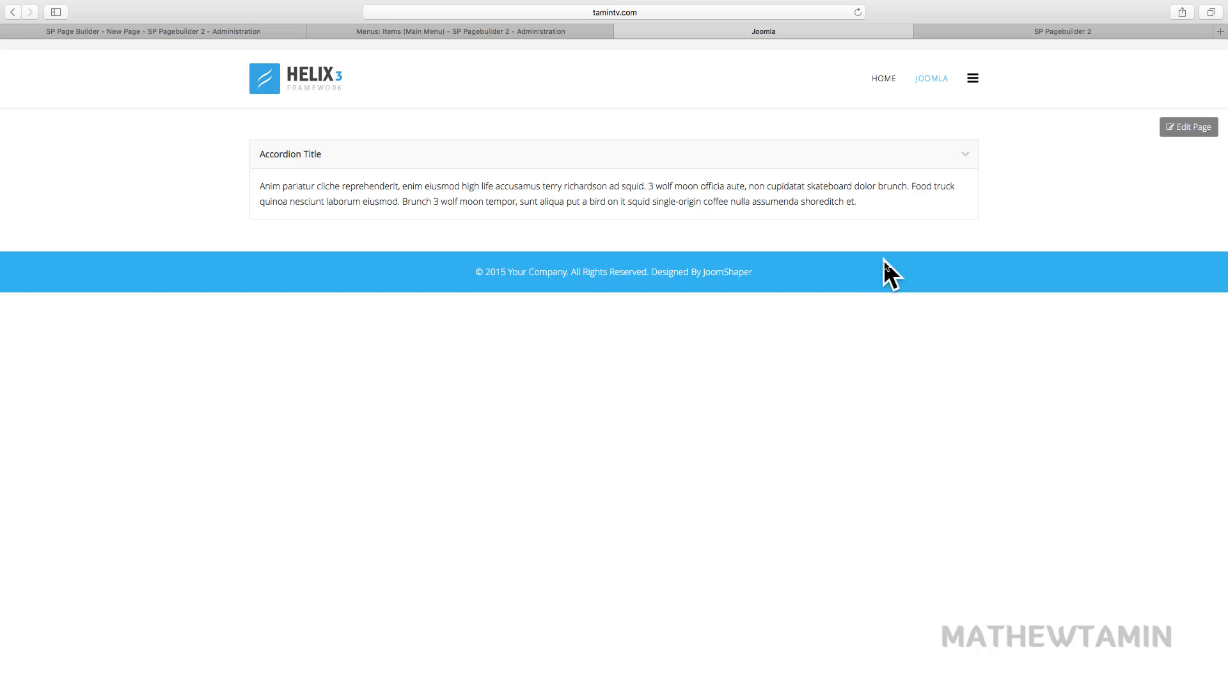
{"action": "mouse_move", "coordinate": [649, 144]}
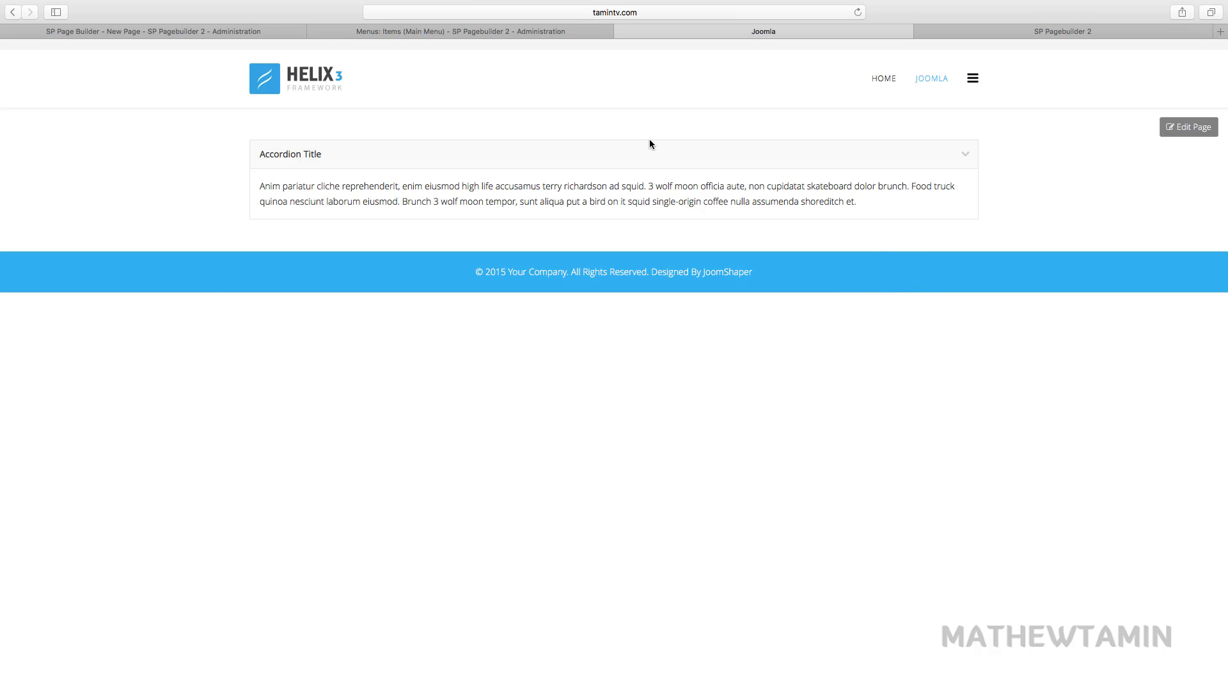
{"action": "mouse_move", "coordinate": [527, 205]}
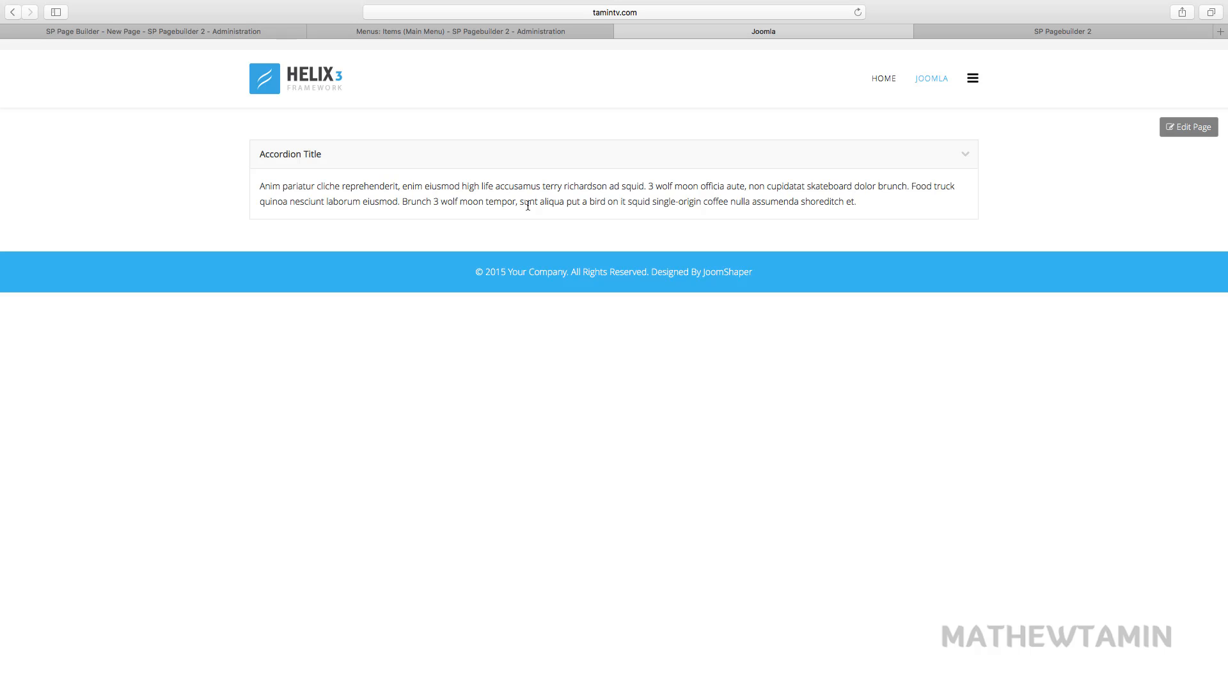
{"action": "mouse_move", "coordinate": [939, 520]}
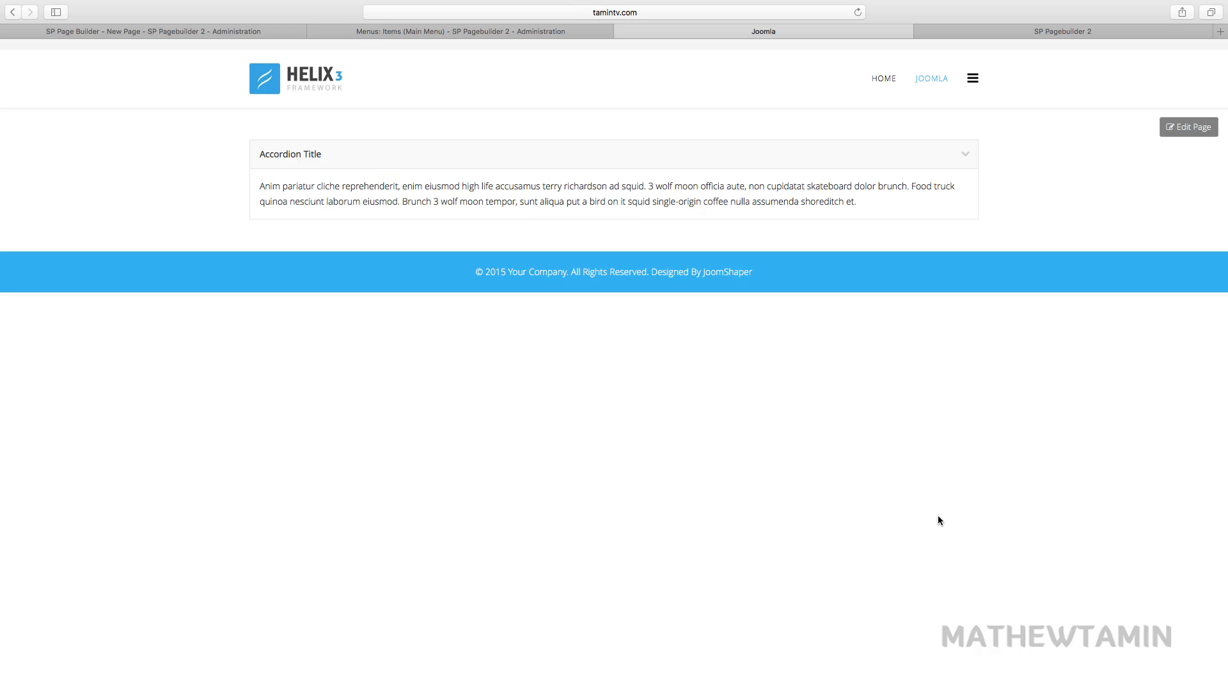
{"action": "mouse_move", "coordinate": [599, 219]}
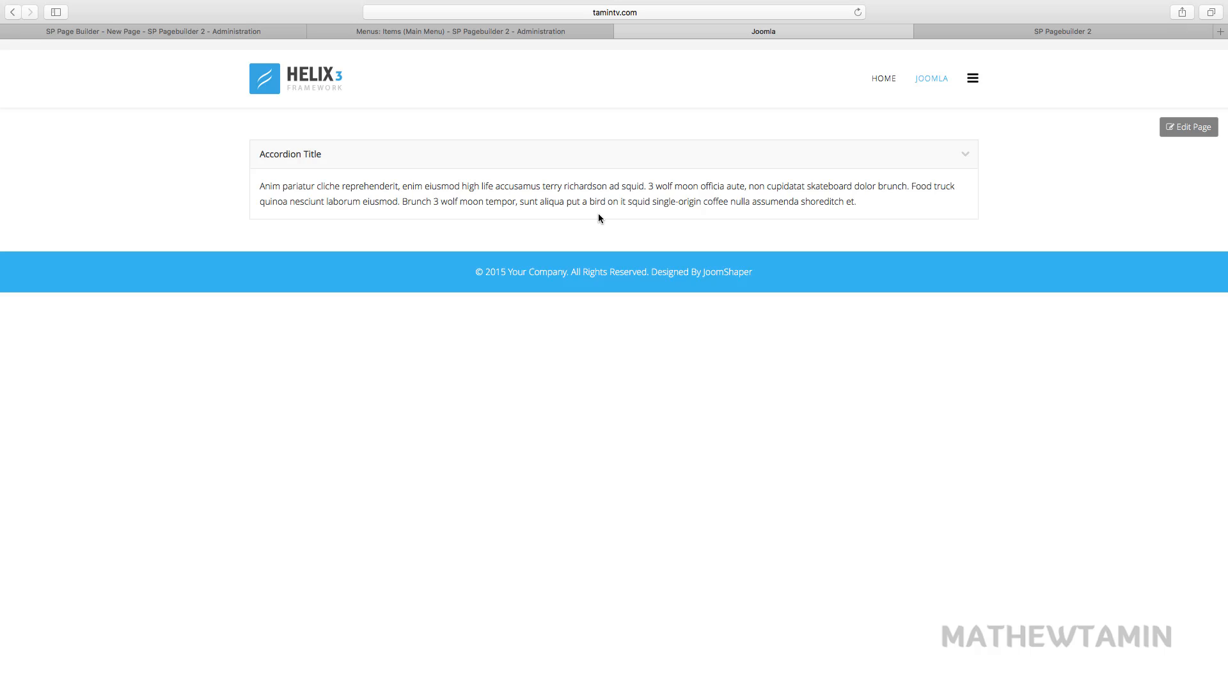